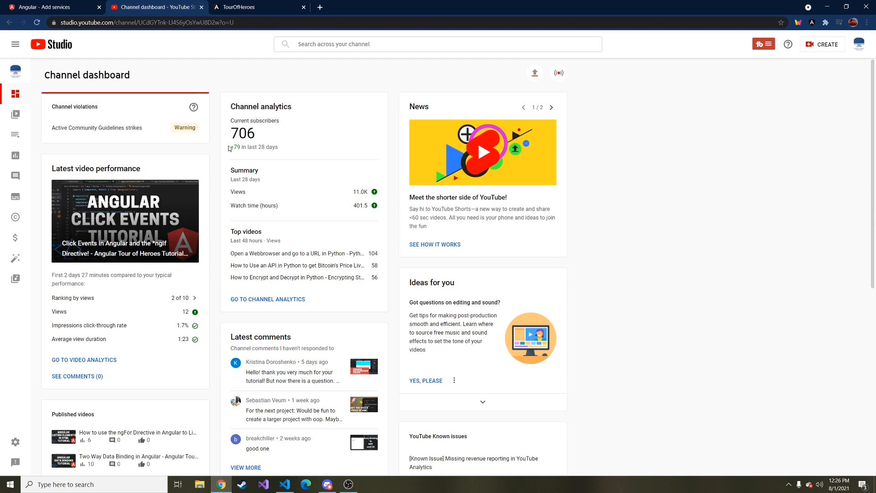
mouse_move(264, 142)
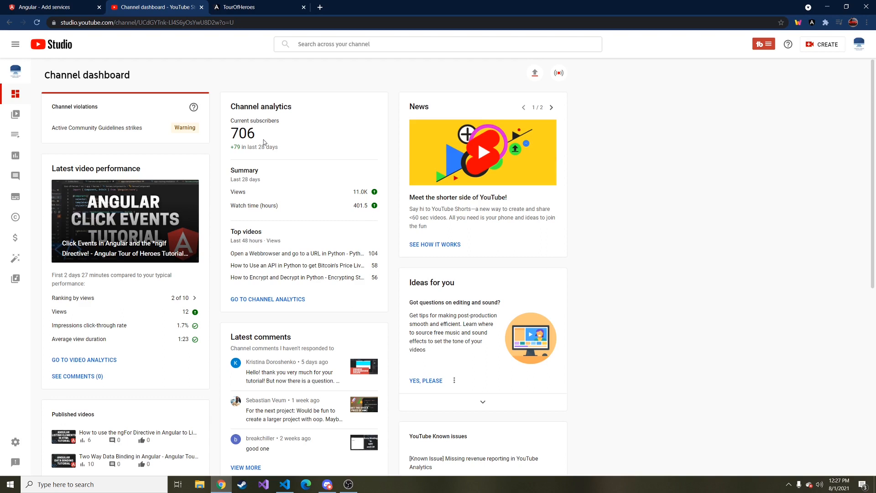
mouse_move(273, 409)
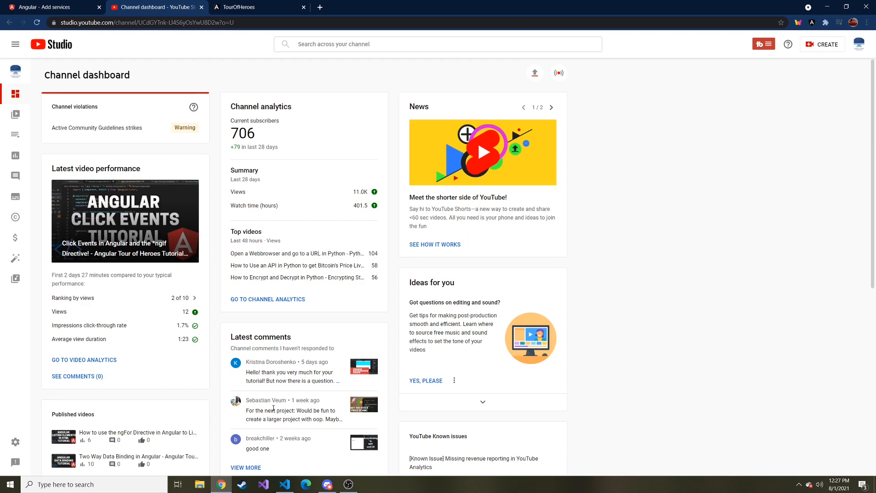
mouse_move(253, 396)
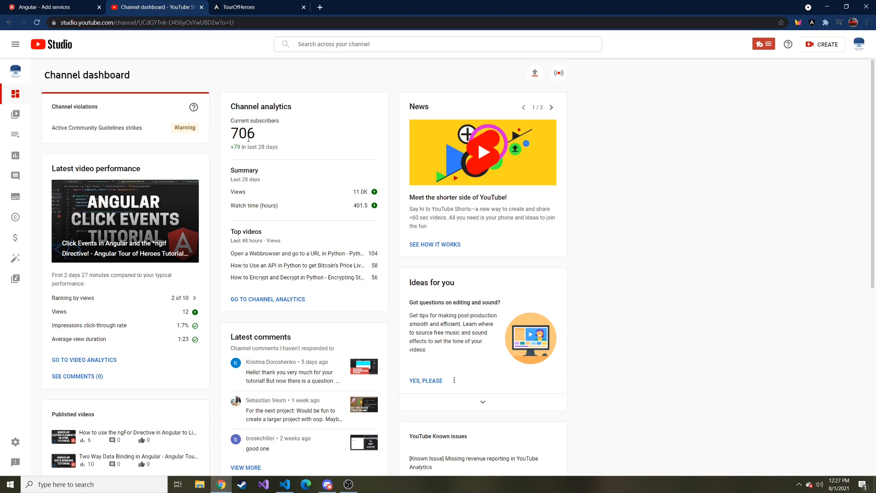
Bring up the Angular 'Add services' tutorial at the Create MessagesComponent section
click(50, 7)
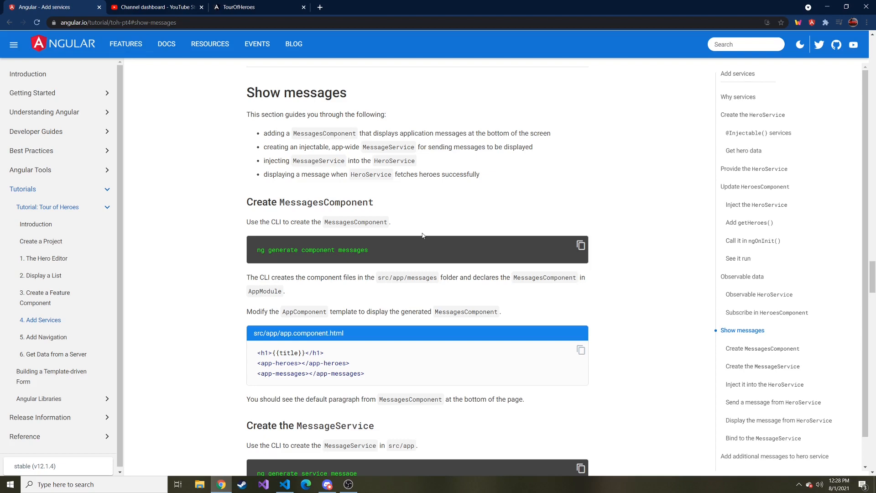
mouse_move(230, 186)
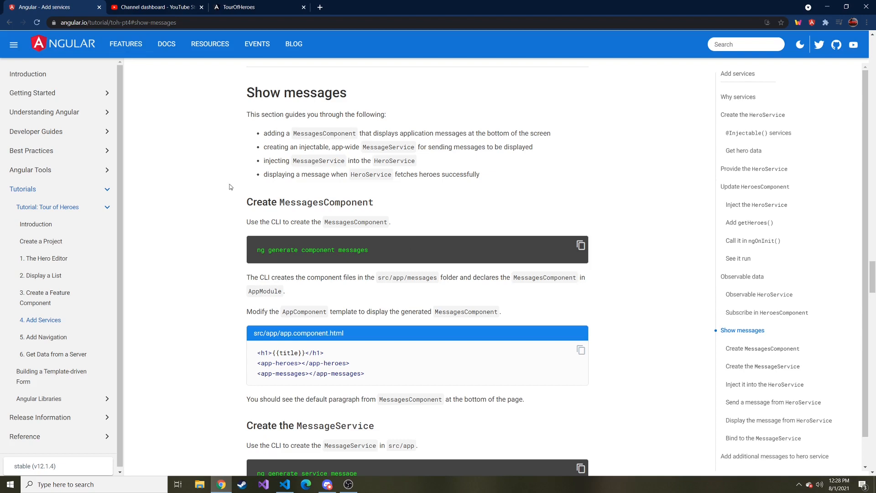
mouse_move(329, 213)
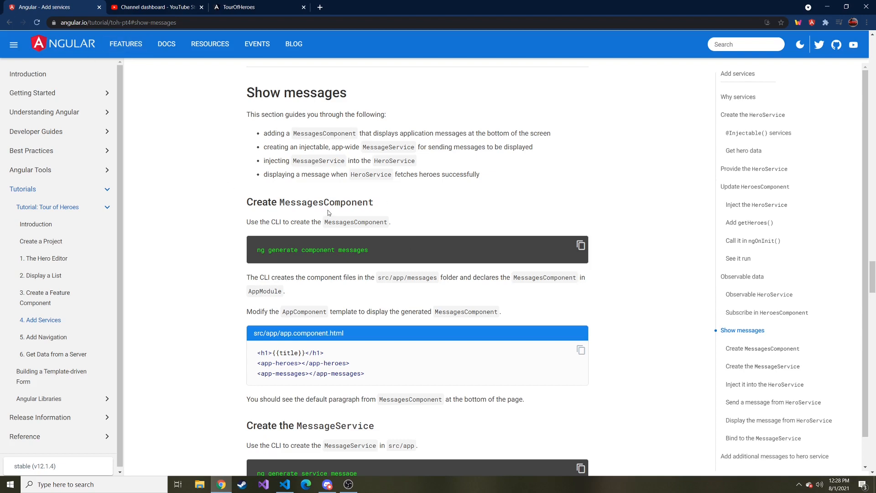
scroll(down, 3)
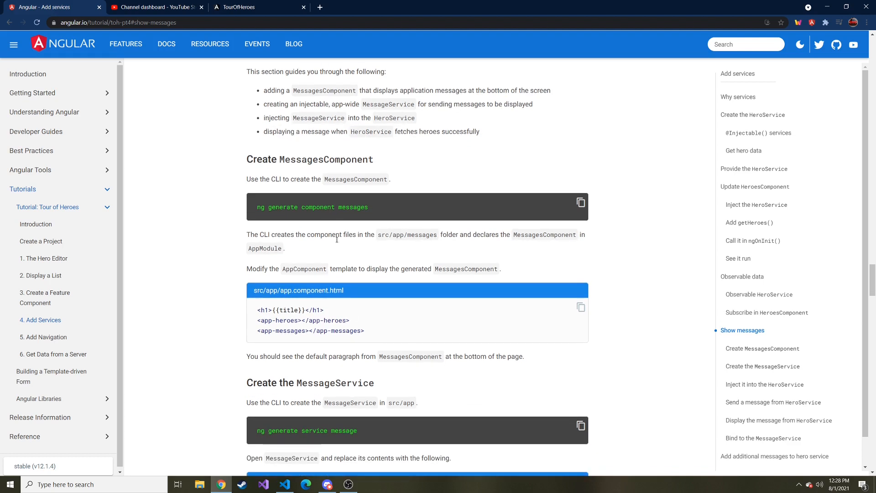
mouse_move(358, 302)
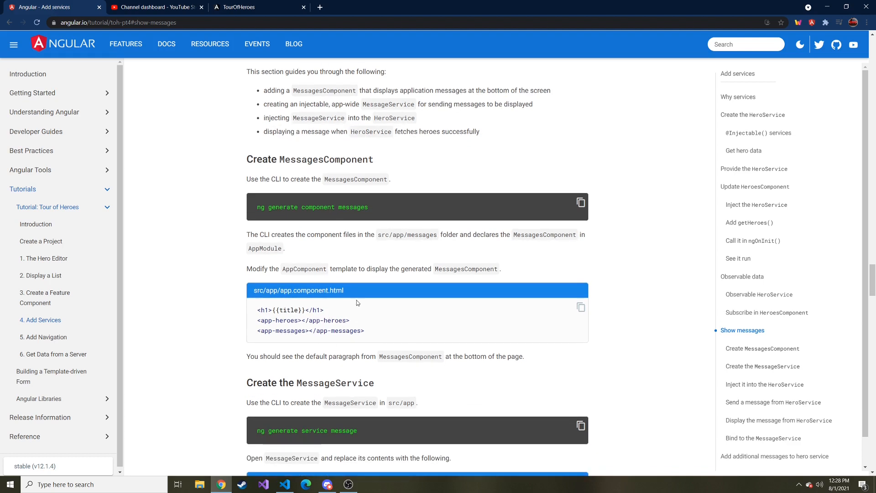
mouse_move(365, 300)
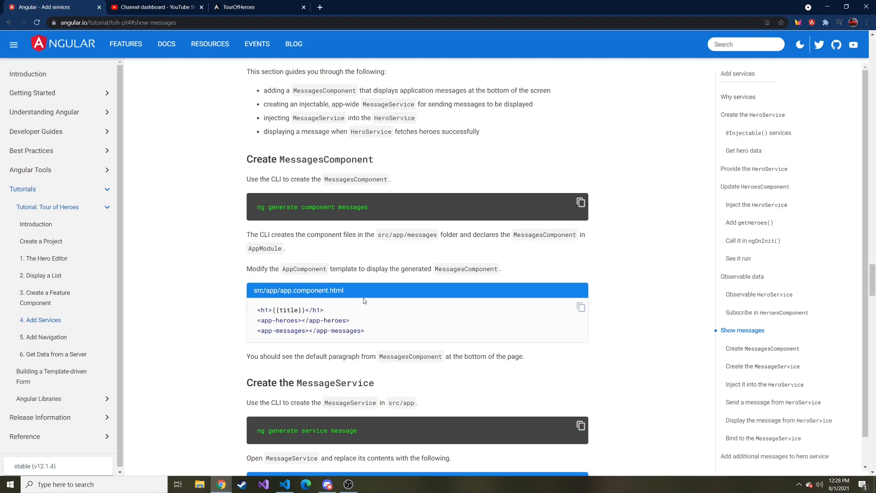
Switch to the Tour of Heroes app and select Magma to show its details (id 19)
click(248, 7)
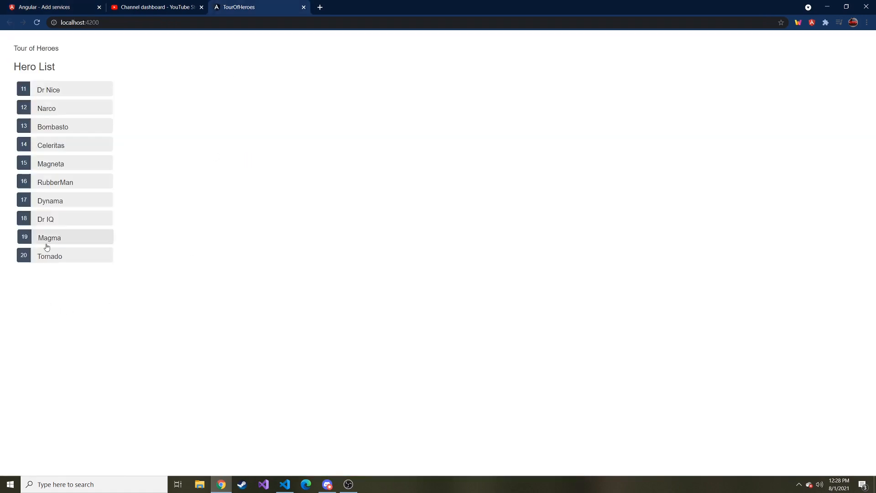
click(49, 238)
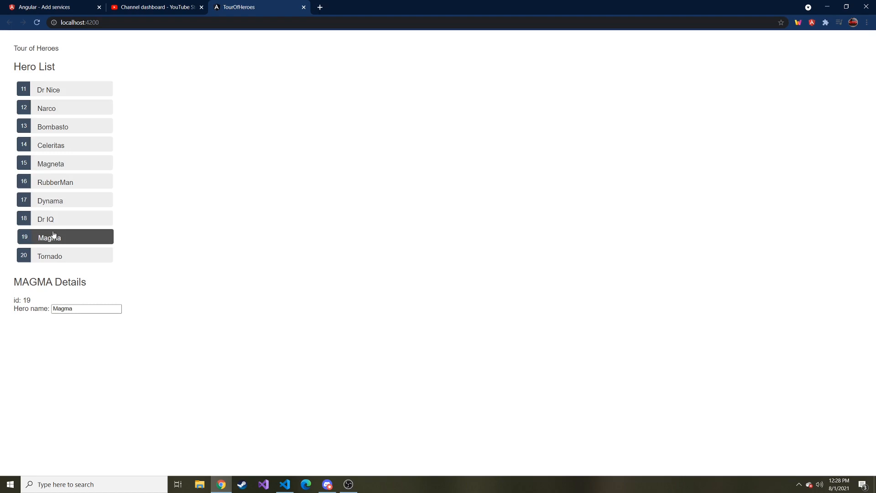
click(53, 236)
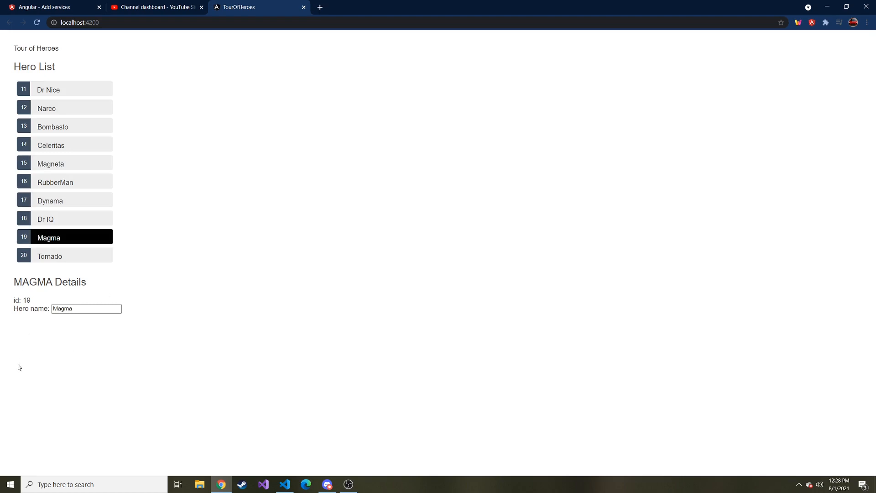
mouse_move(11, 368)
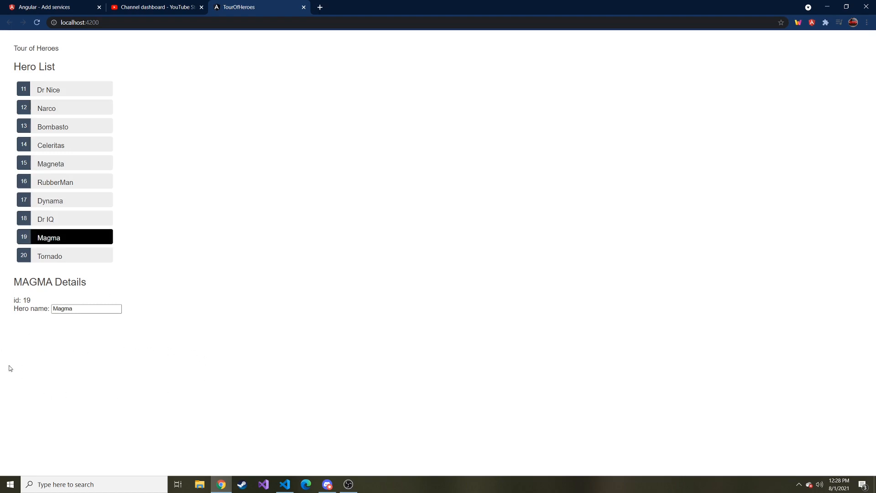
mouse_move(207, 361)
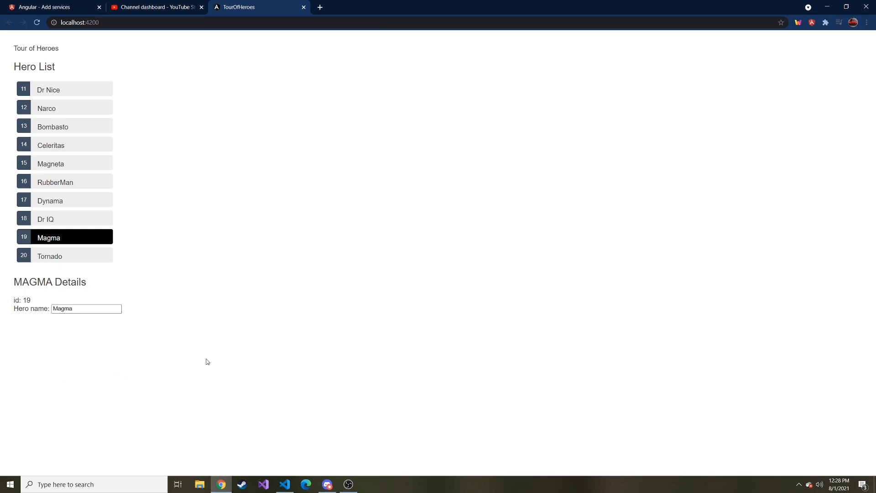
mouse_move(260, 356)
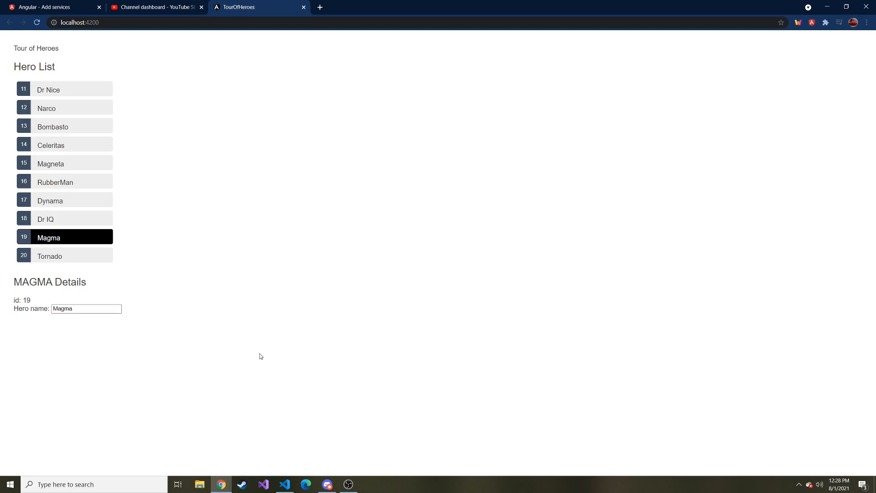
mouse_move(252, 358)
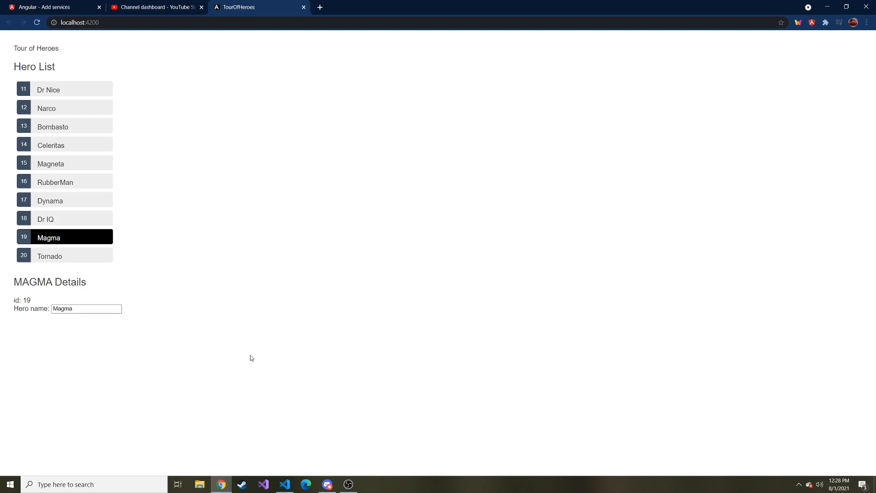
mouse_move(634, 198)
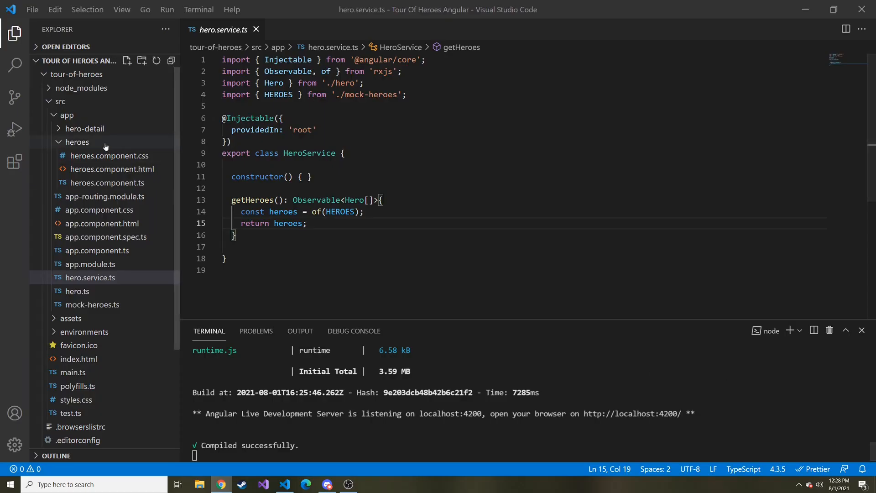
Collapse the heroes folder, open a terminal in src\app and run 'ng g c messages'
click(78, 142)
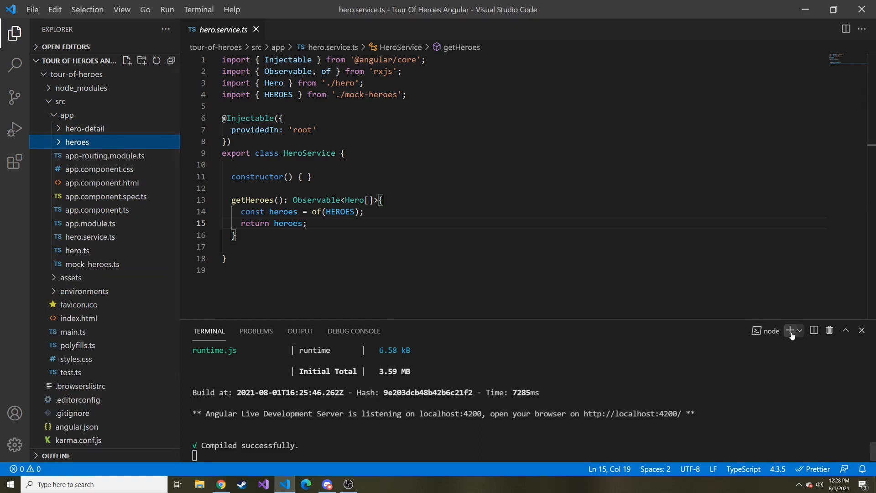
click(790, 329)
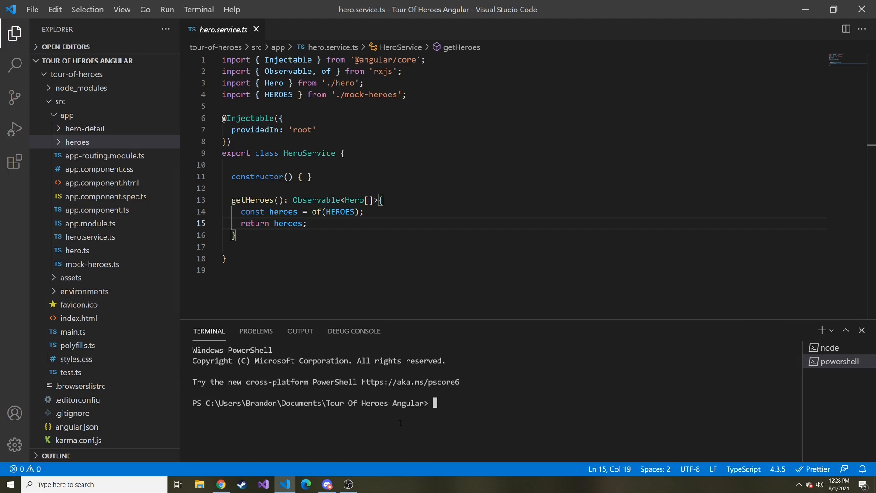
text(cd to)
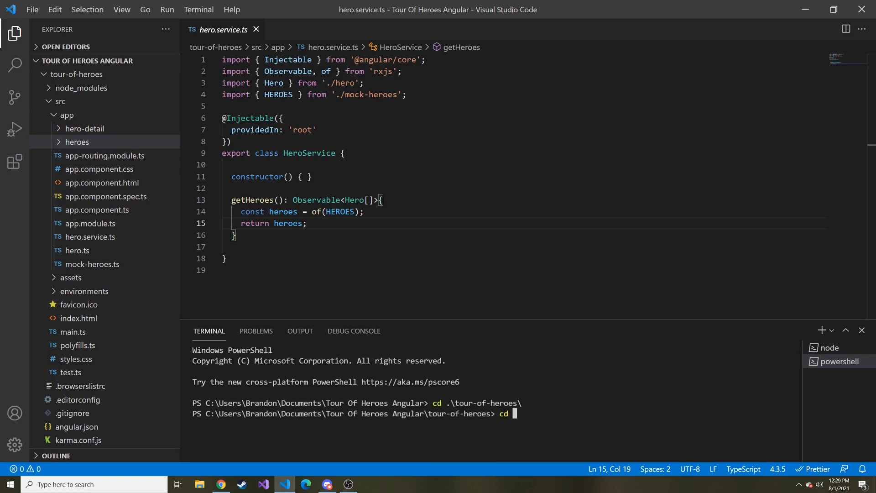
text(.\src\app\)
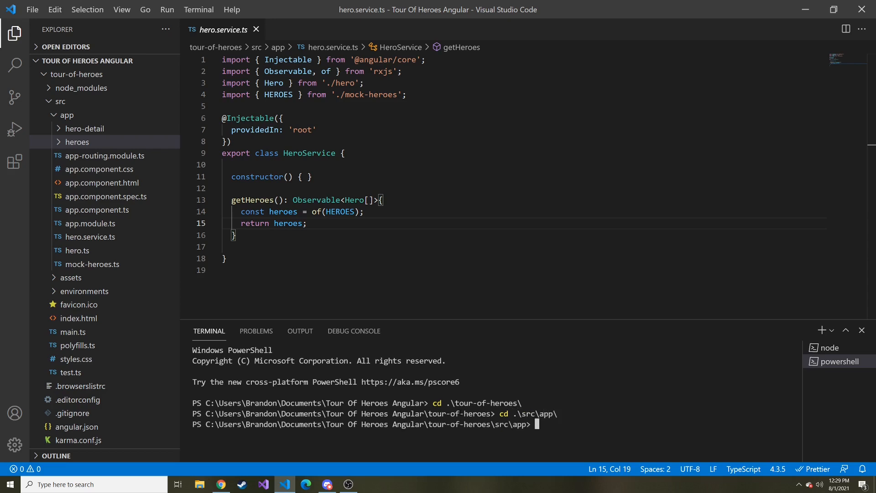
text(ng g c messag)
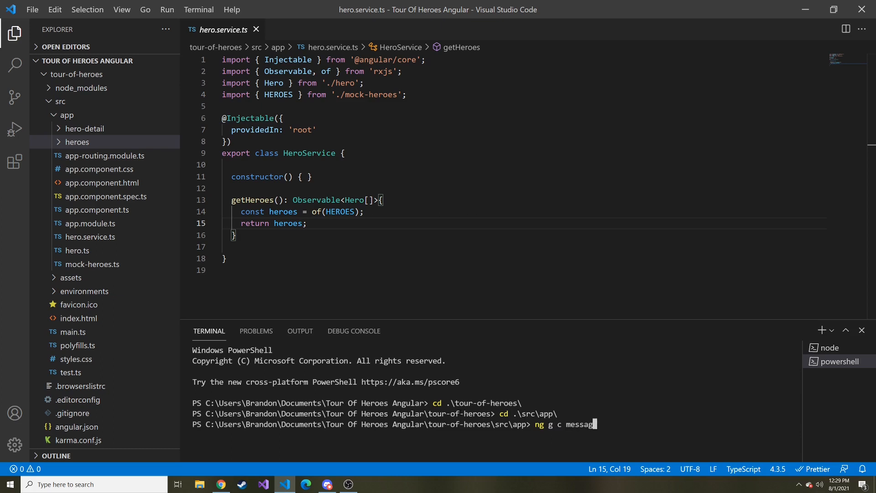
key(Enter)
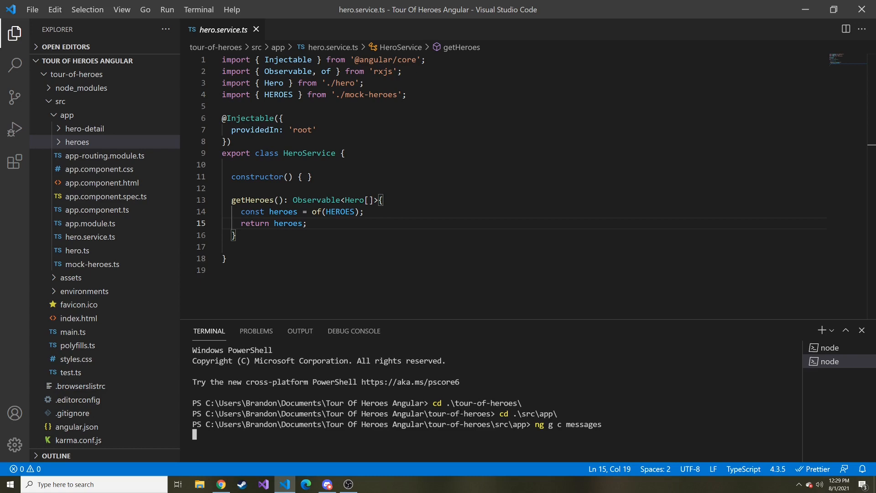
key(Enter)
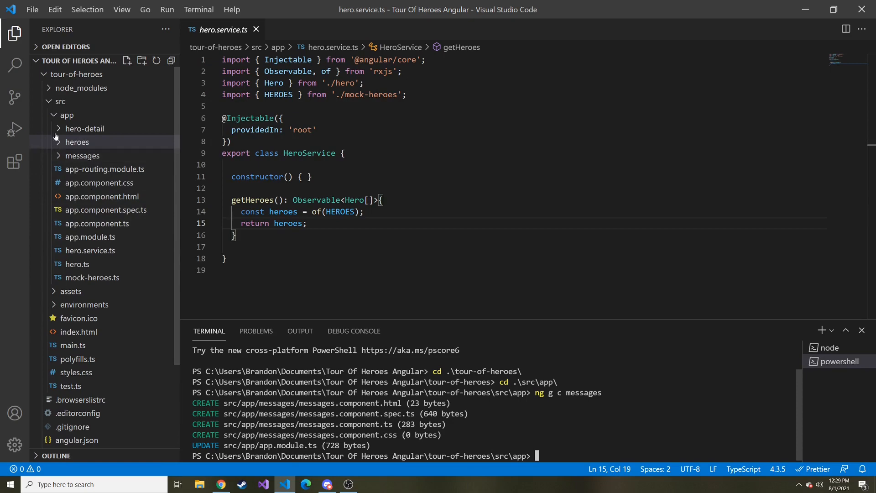
Delete messages.component.spec.ts from the project
right_click(114, 196)
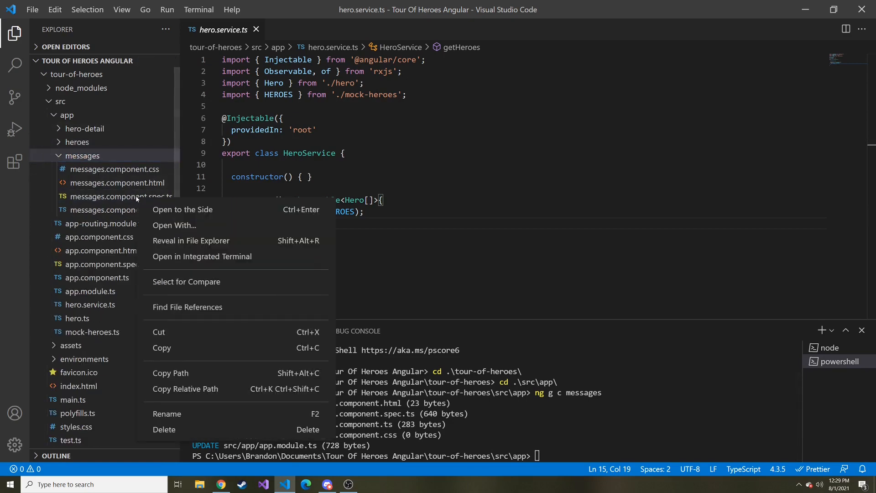
click(165, 429)
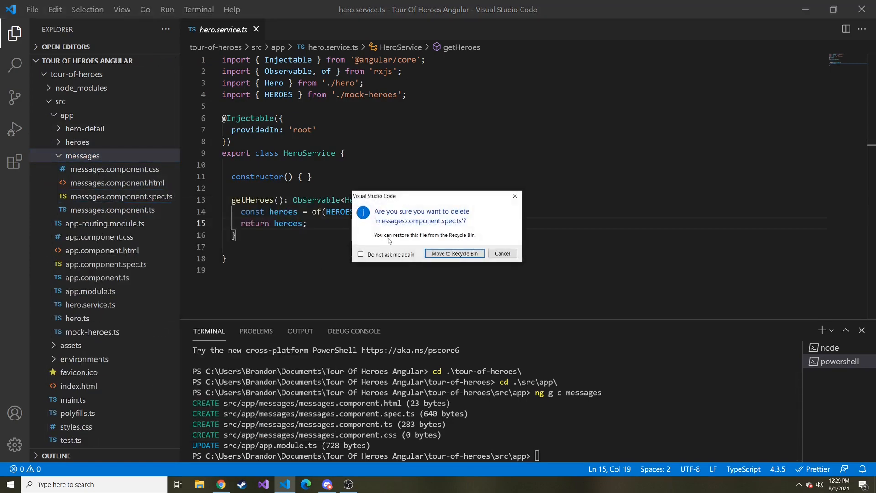
click(454, 253)
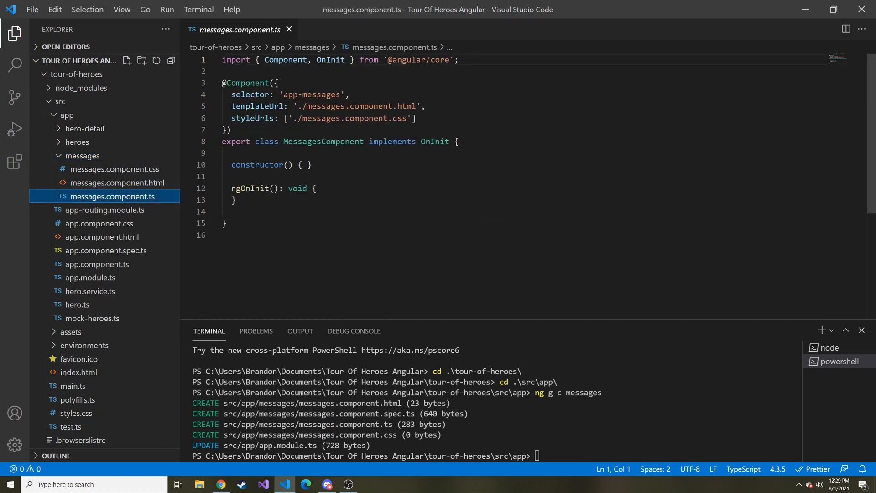
Add <app-messages></app-messages> to app.component.html and save
double_click(291, 95)
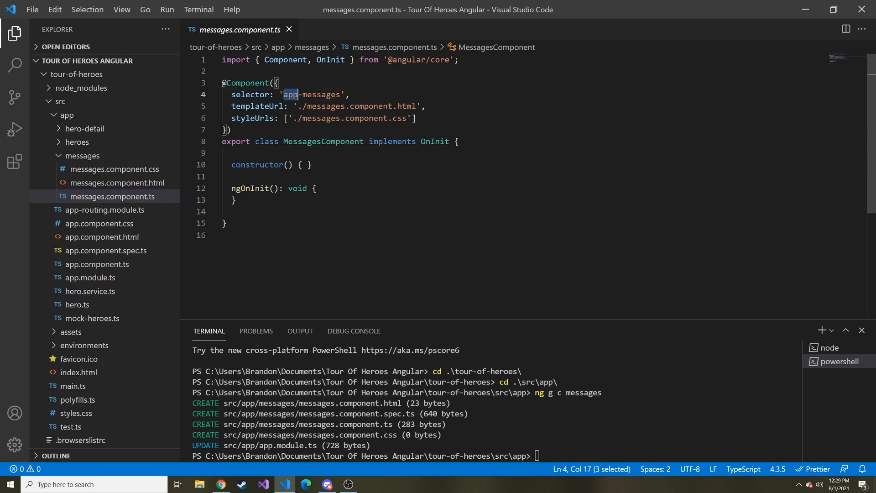
drag(285, 94, 339, 95)
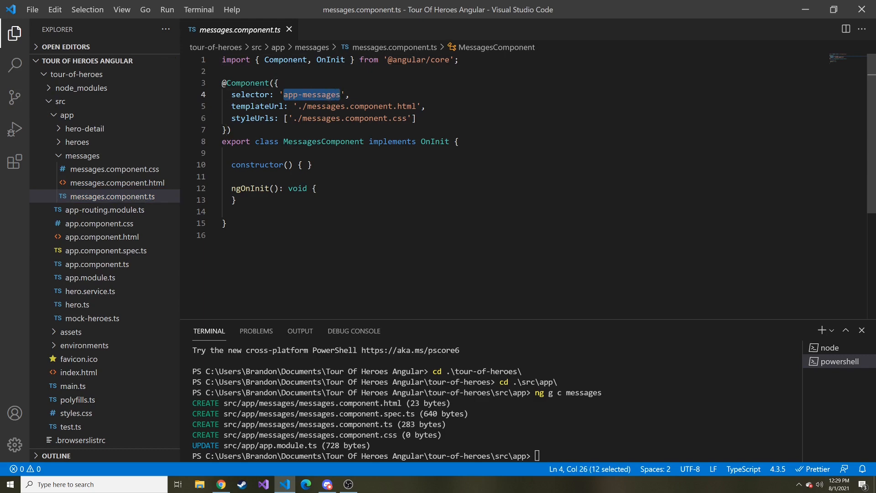
mouse_move(90, 258)
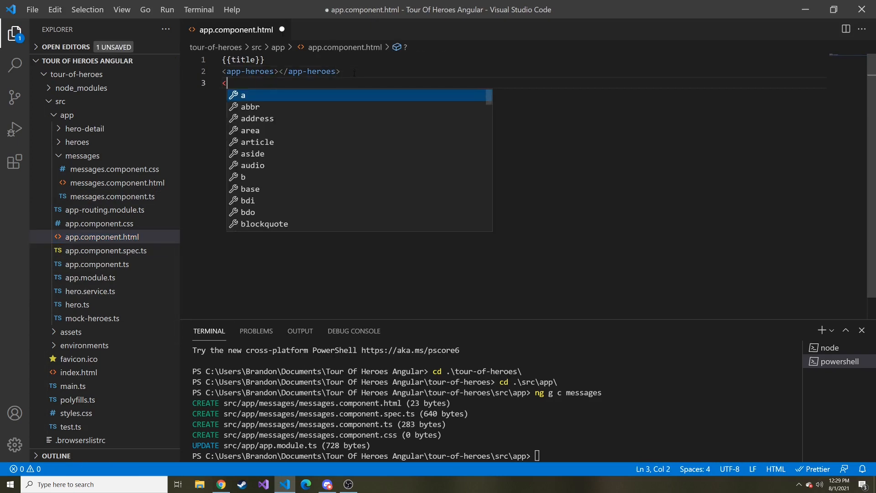
text(app-messages></app-messages>)
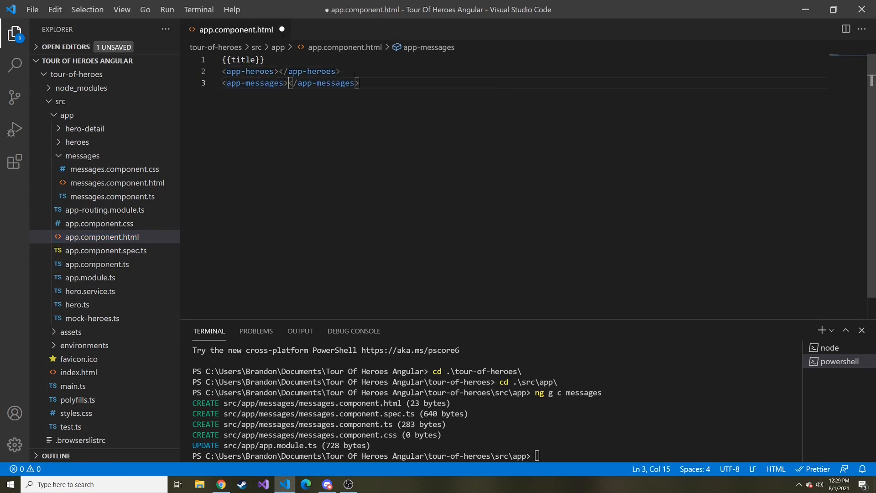
key(ctrl+s)
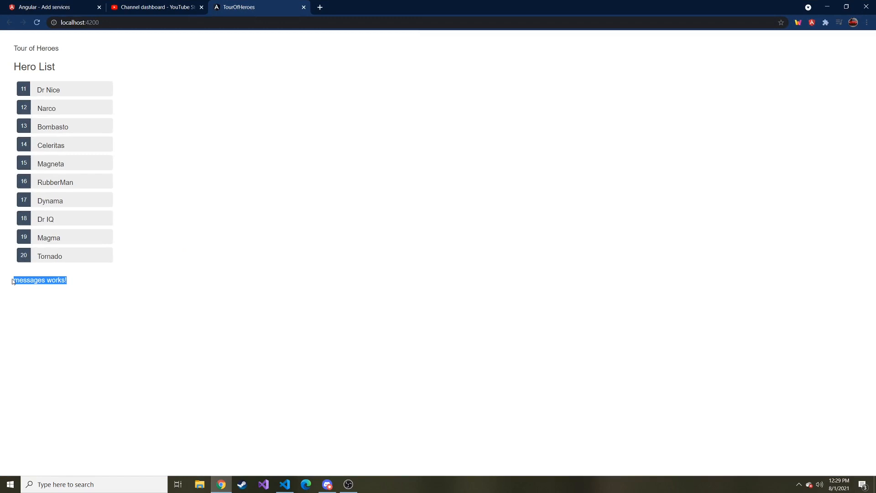
Check that 'messages works!' renders below the Hero List in the browser
click(59, 255)
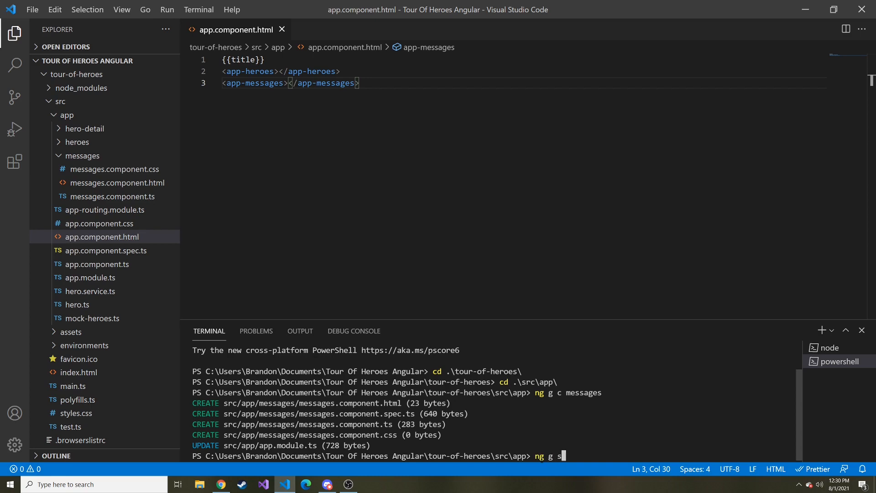
Finish generating MessageService, remove its spec file and open message.service.ts
text(message)
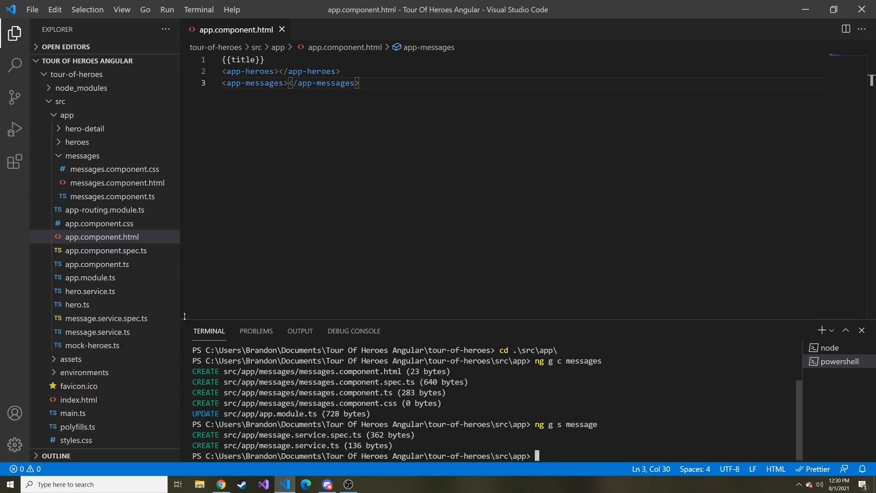
right_click(107, 318)
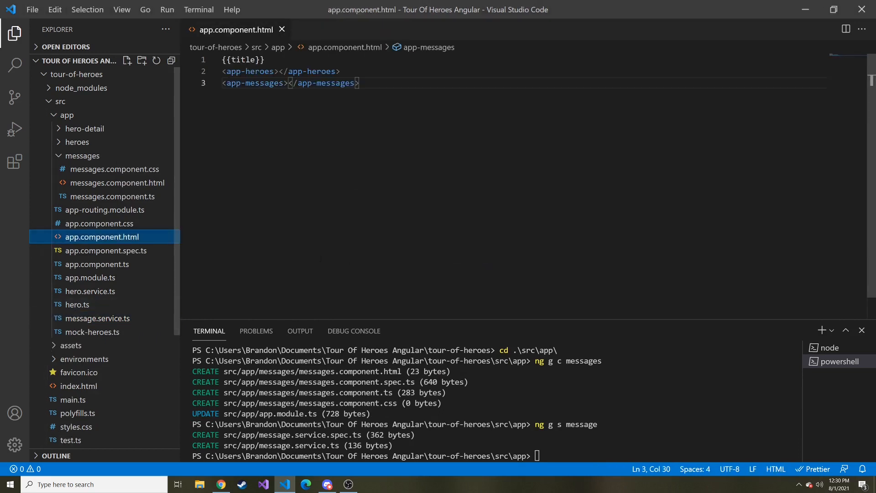
click(97, 318)
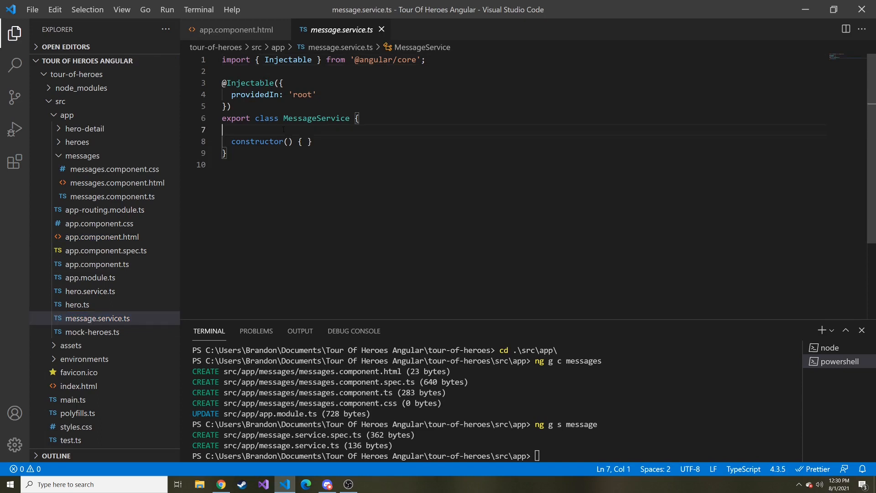
Add a messages: string[] = [] property to MessageService
key(Enter)
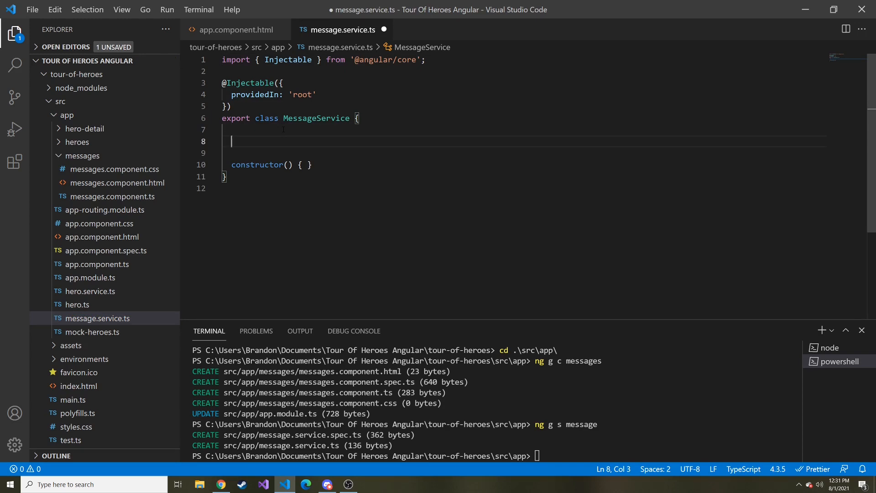
text(messages)
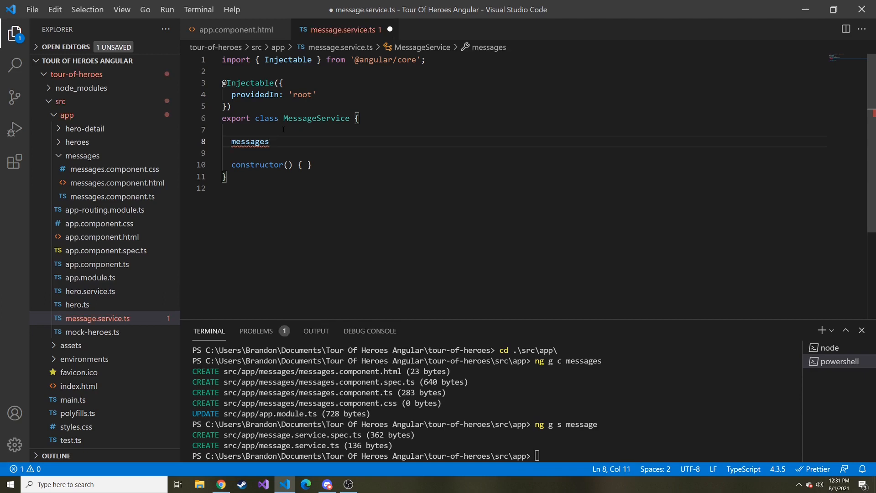
text(: string)
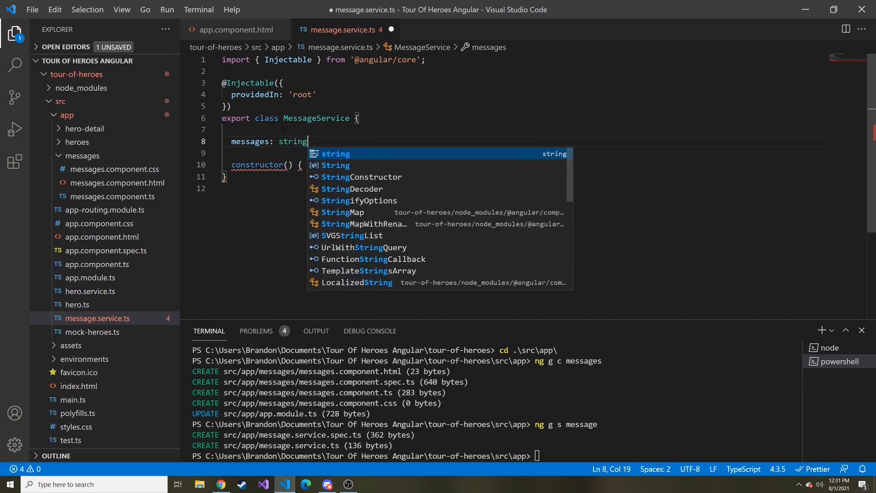
text([] = [];)
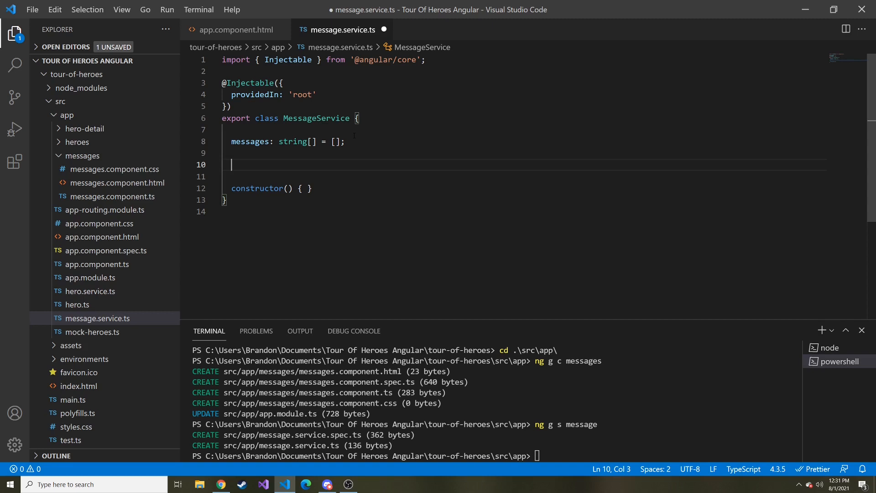
Add an add(message: string) method that pushes the message onto messages
text(a)
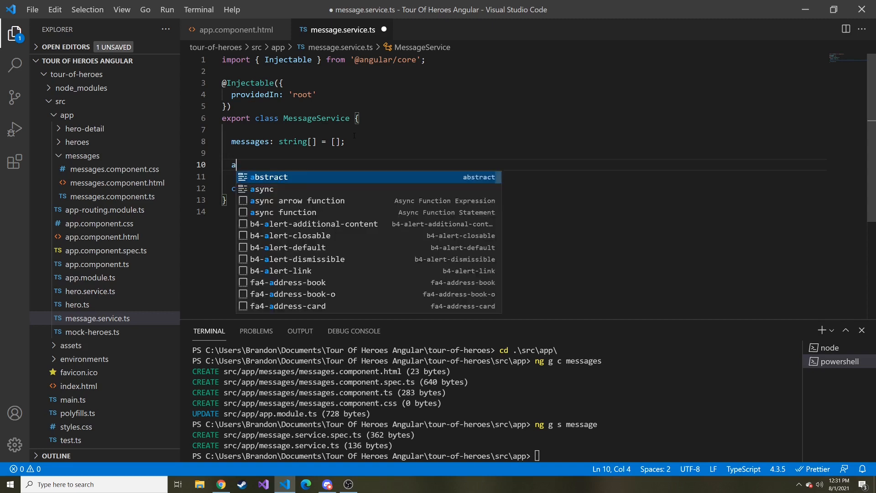
text(dd())
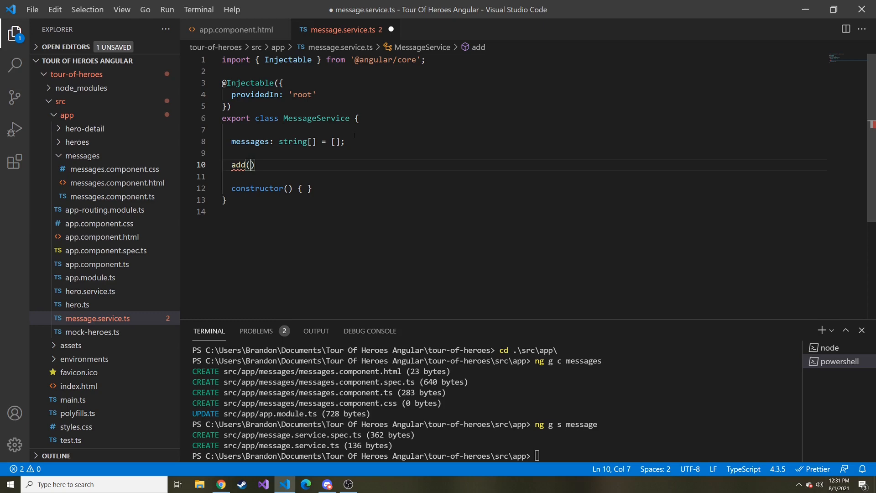
text(messag)
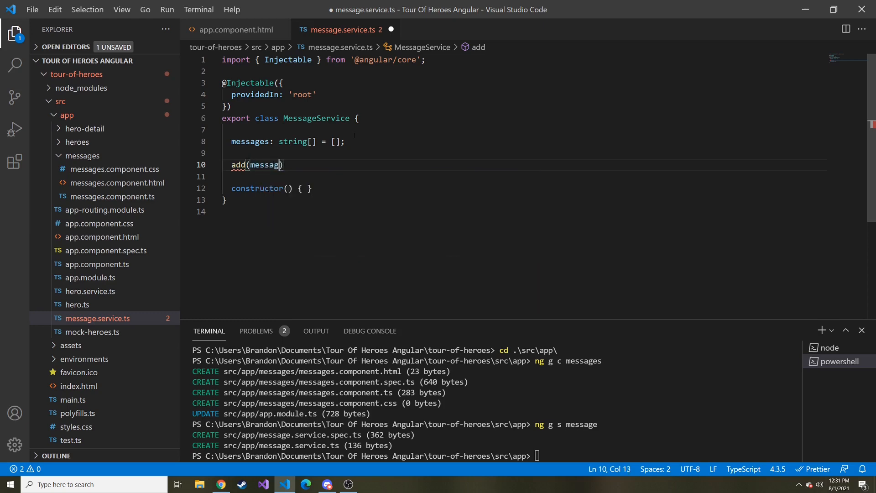
text(e:)
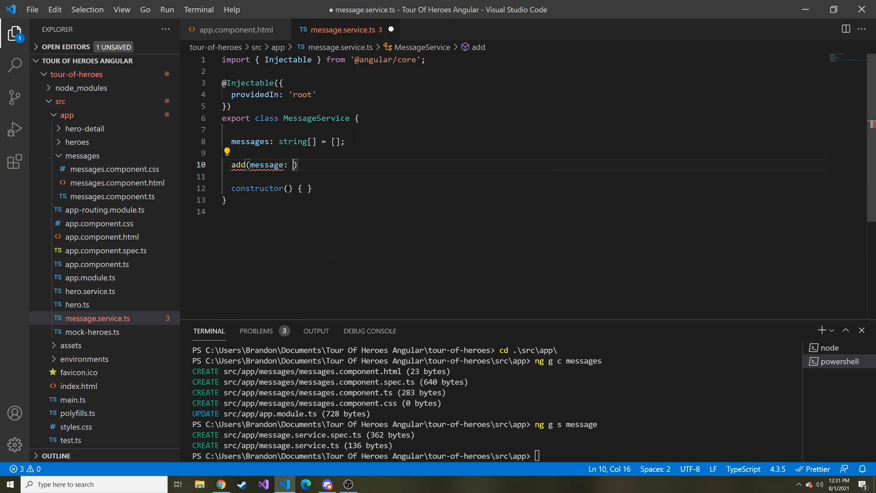
text(string)
text(messa)
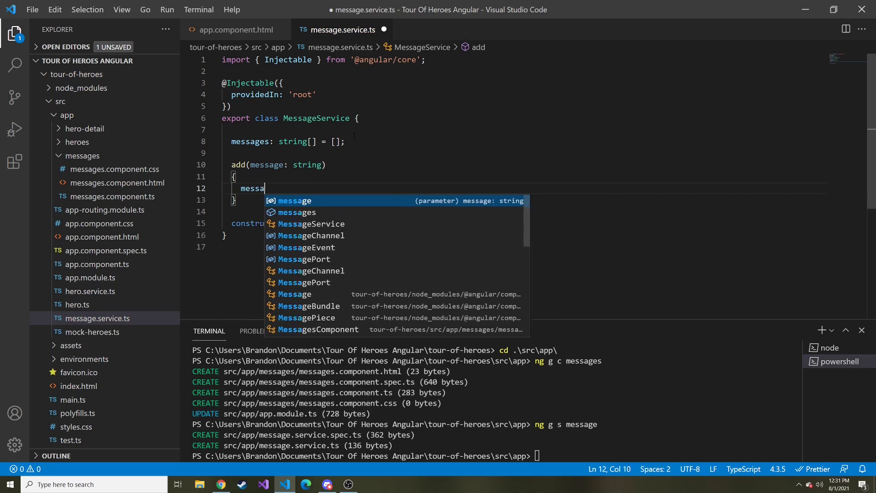
text(this.messages.)
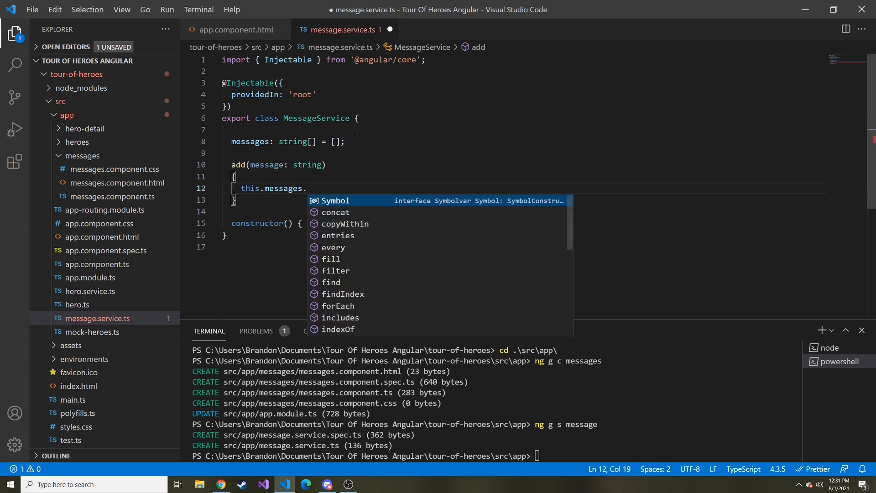
text(p)
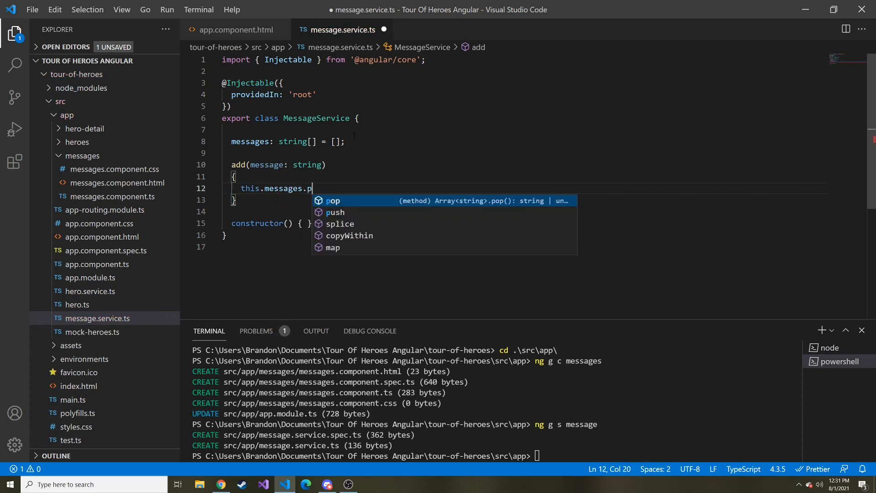
text(ush())
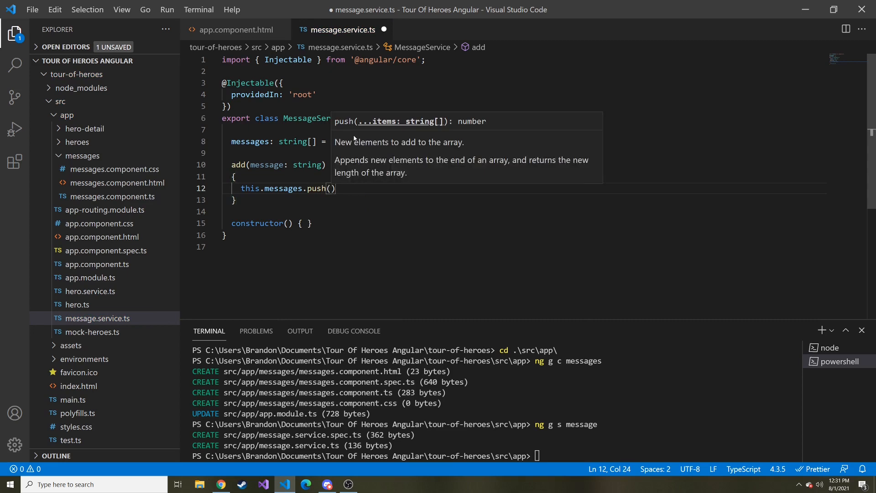
text(message)
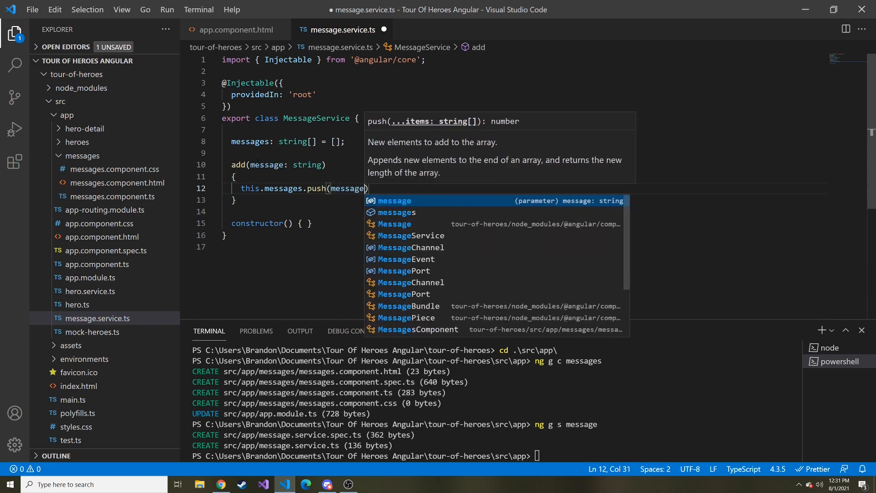
text(;)
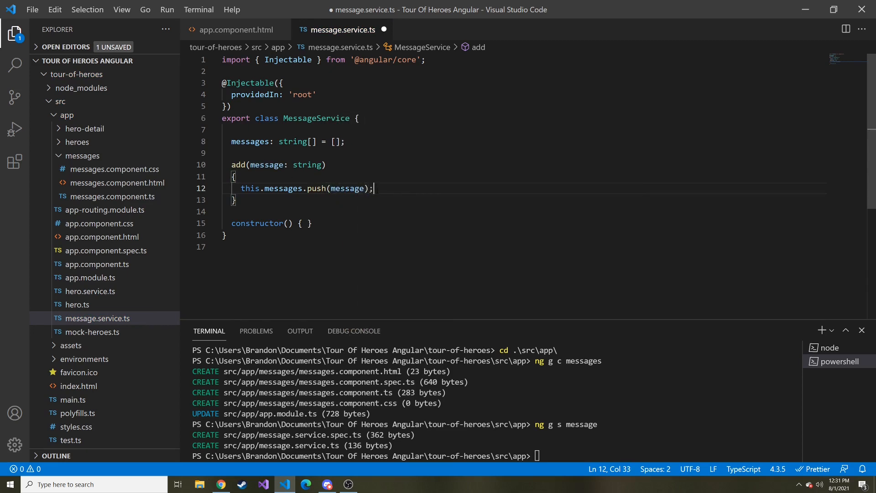
Add a clear() method that resets messages to an empty array
double_click(267, 164)
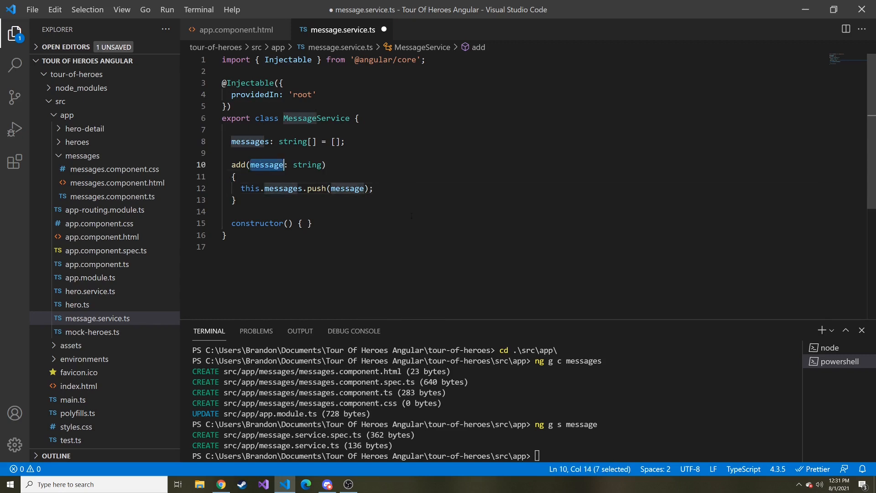
text(clear(){)
text(this.)
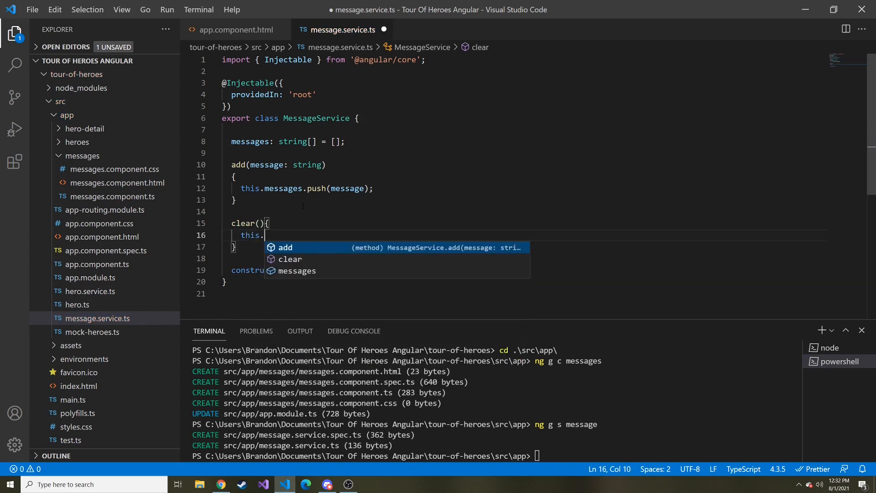
text(messages)
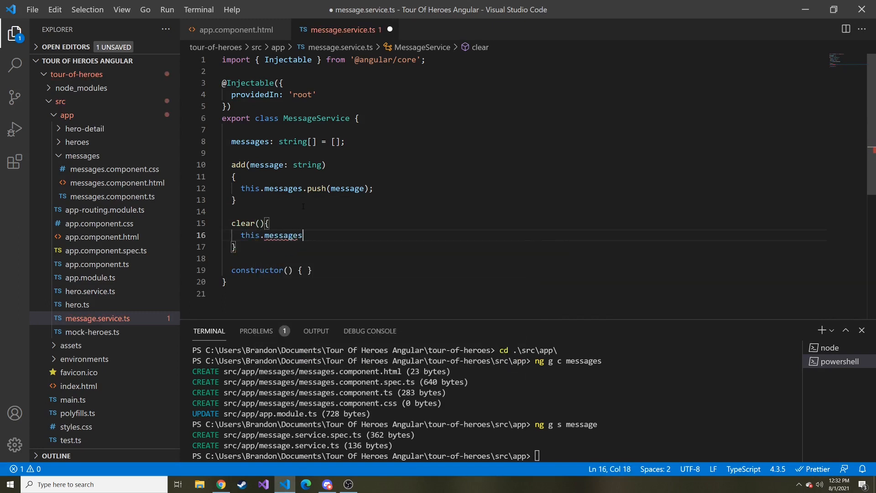
text(= [])
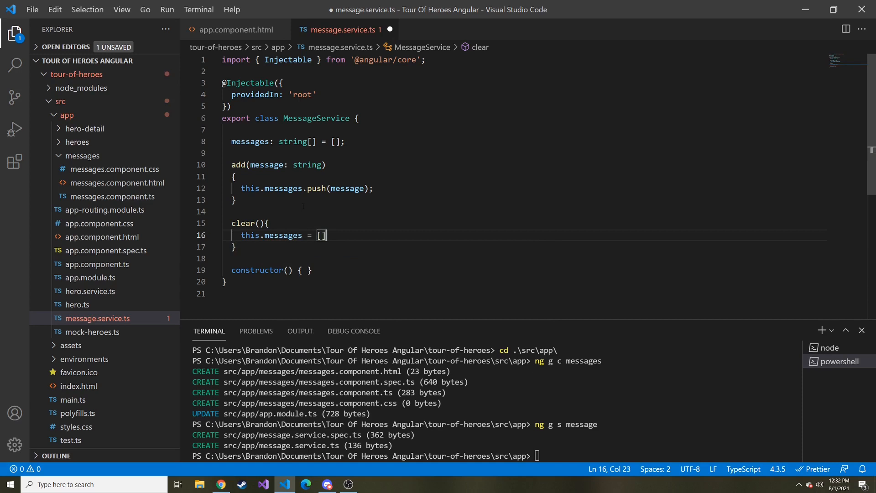
text(;)
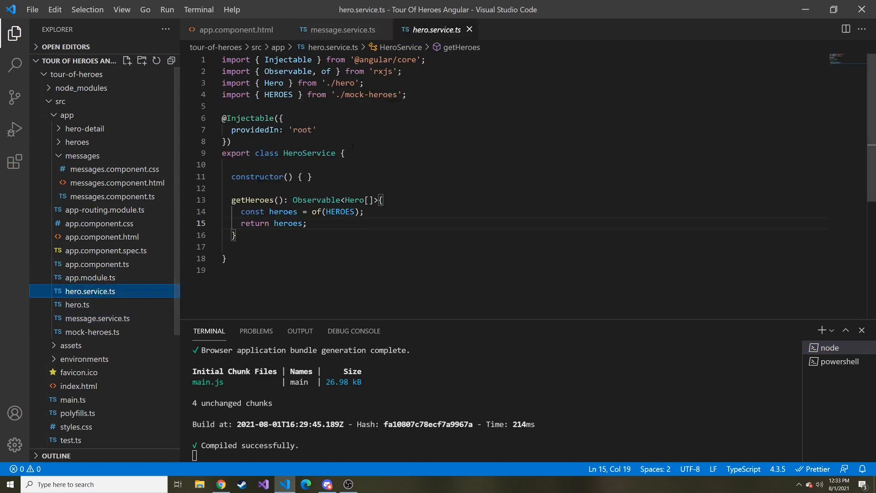
Inject private messageService: MessageService into the HeroService constructor, importing MessageService
click(286, 177)
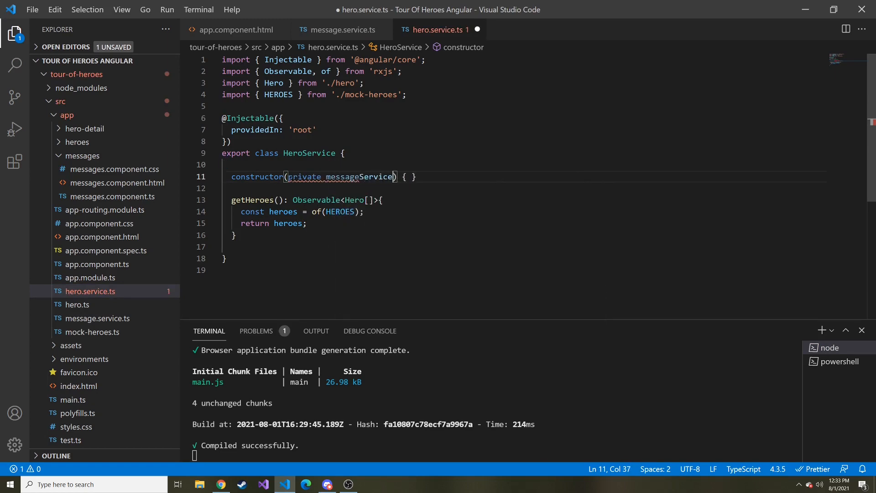
text(: message)
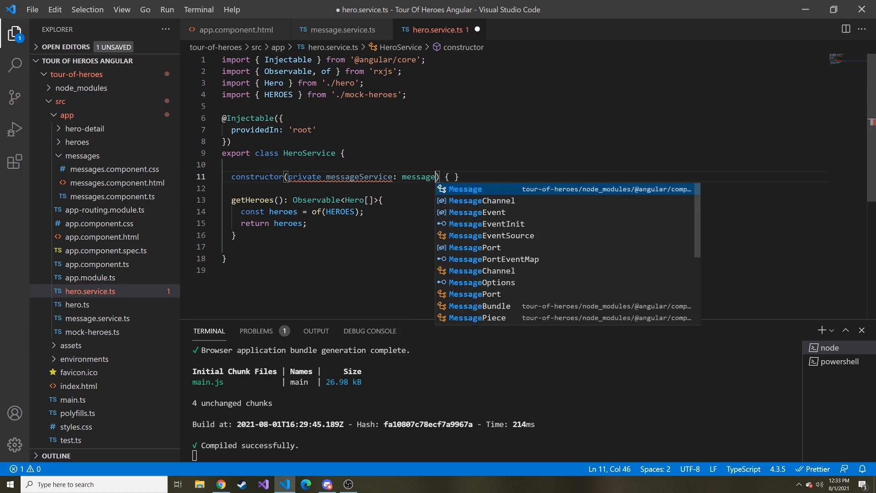
click(465, 189)
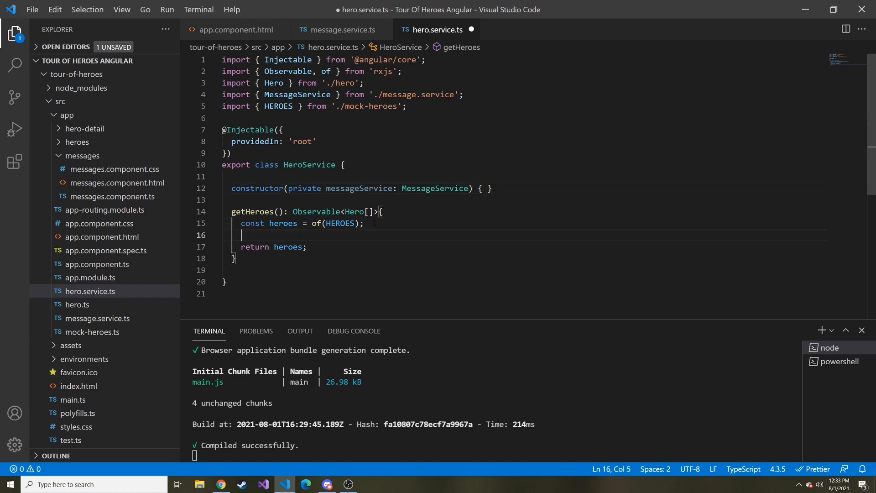
Log 'The HeroService Fetched the Heroes' in getHeroes and save hero.service.ts
text(this.)
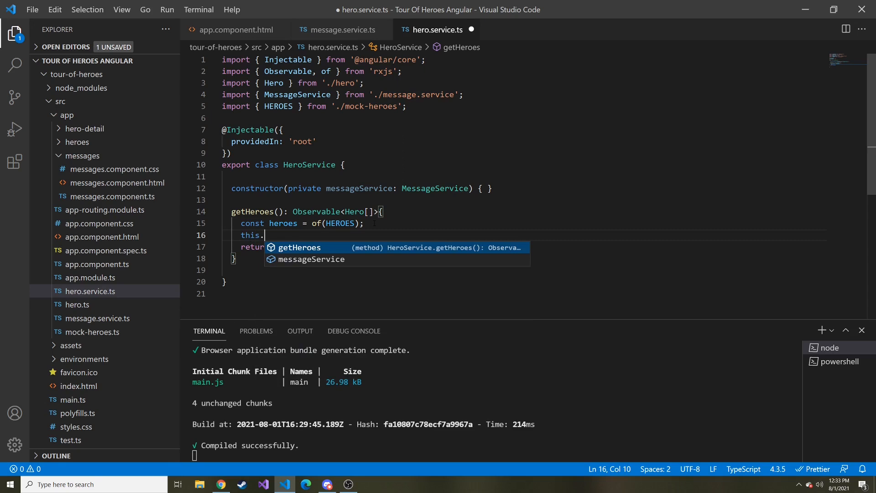
text(messageService.add()
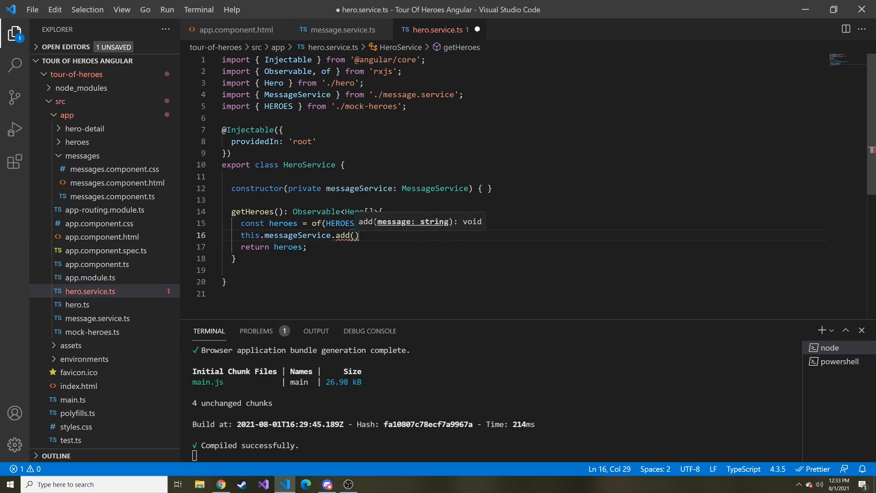
text(')
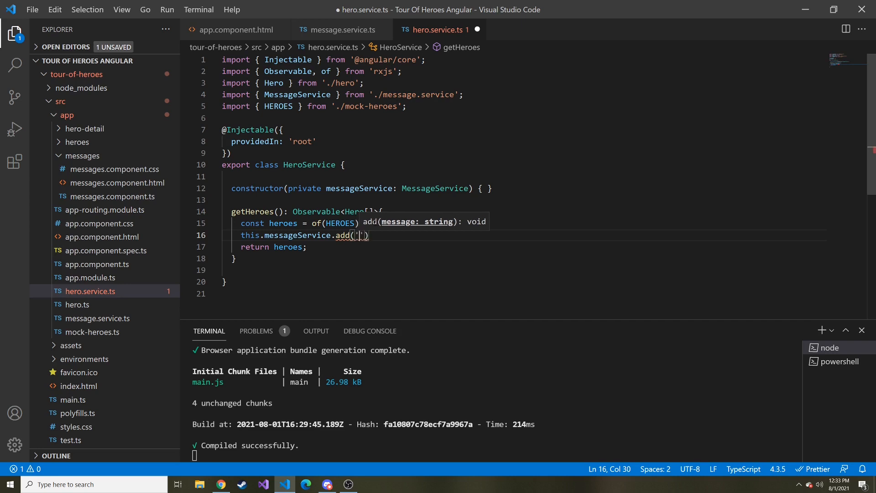
text(The HeroService F)
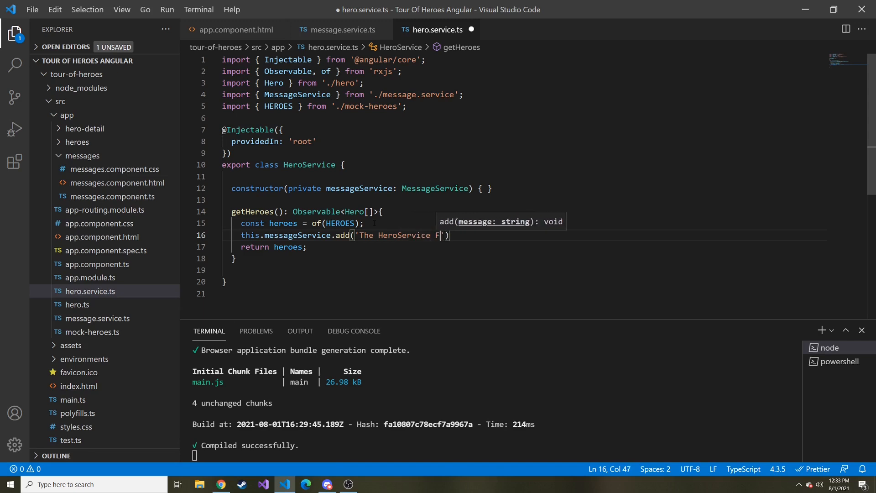
text(etched the Heroes)
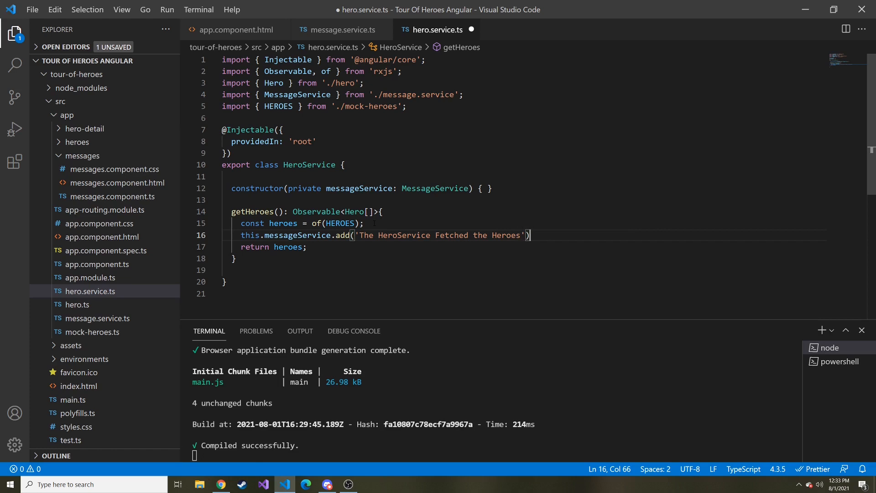
key(Ctrl+s)
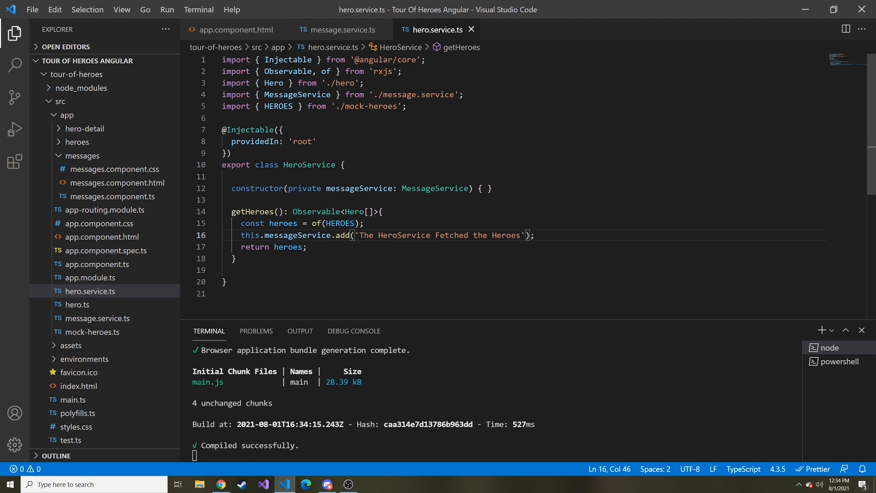
click(117, 182)
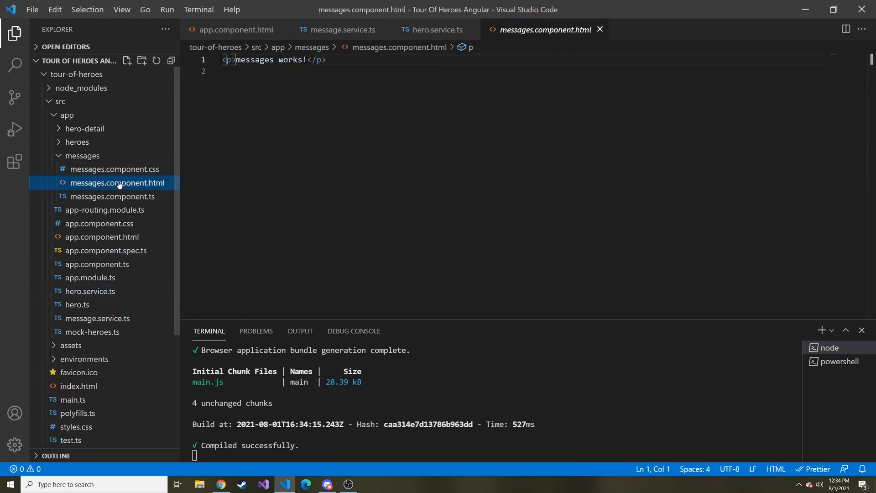
mouse_move(133, 201)
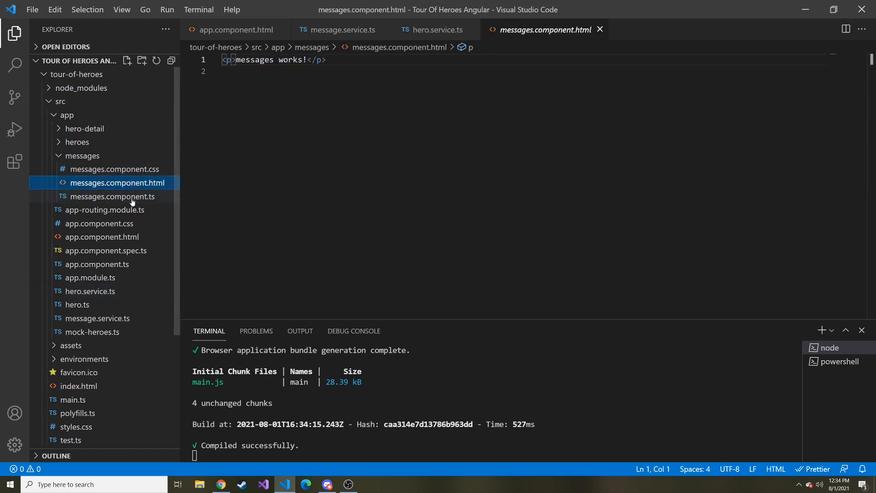
Add public messageService: MessageService to the MessagesComponent constructor and open its template
click(112, 196)
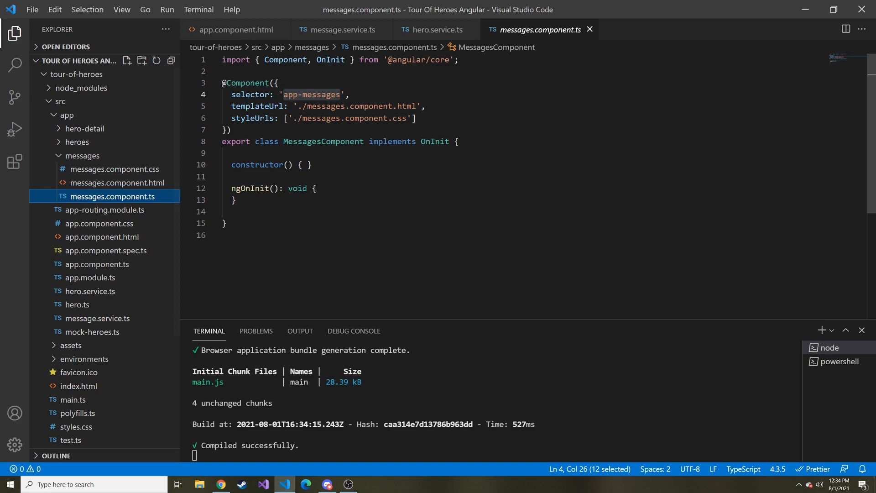
text(p)
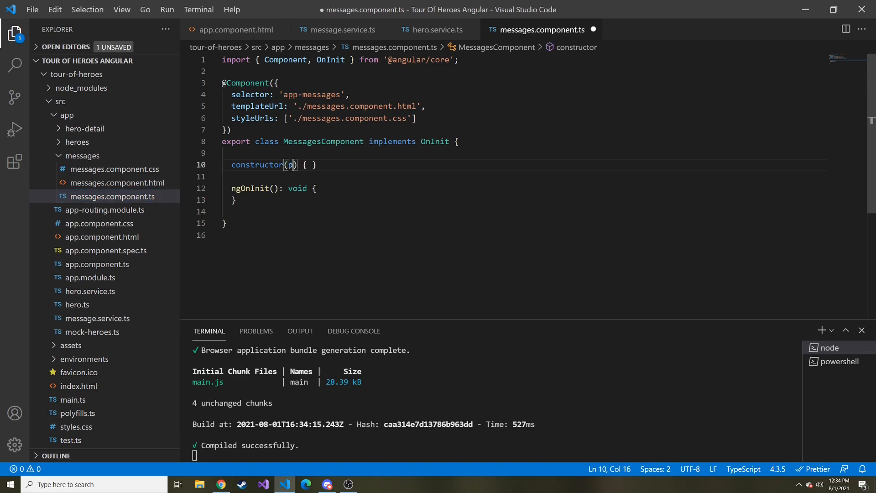
text(u)
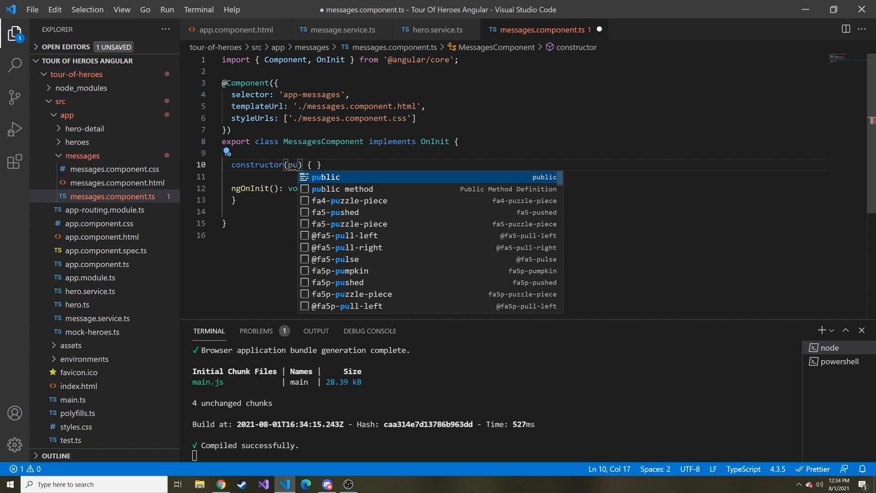
key(Tab)
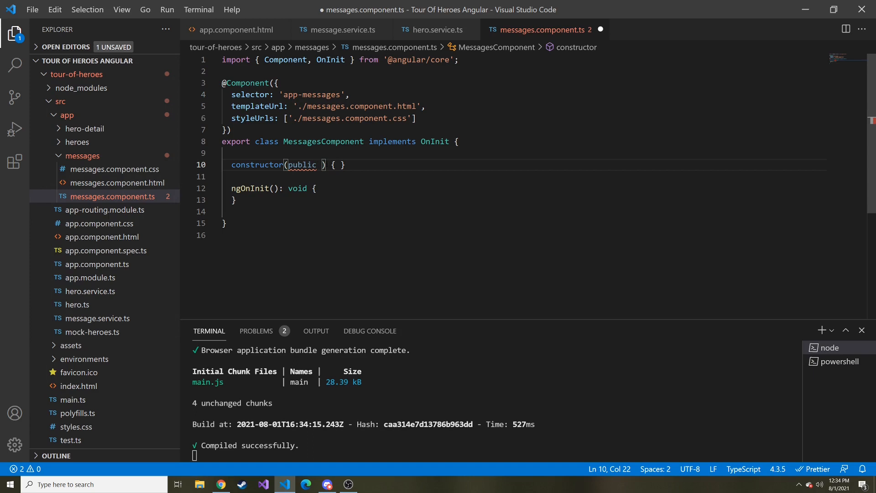
text(messageS)
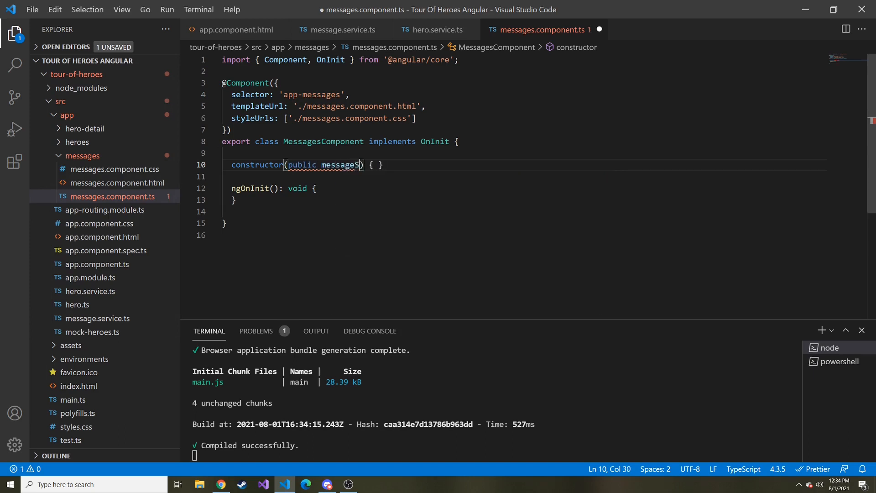
text(Service:>?)
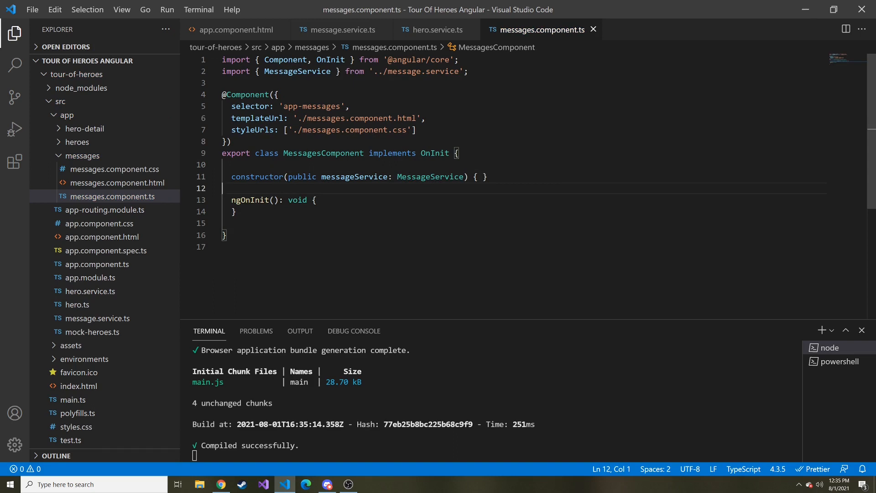
double_click(354, 176)
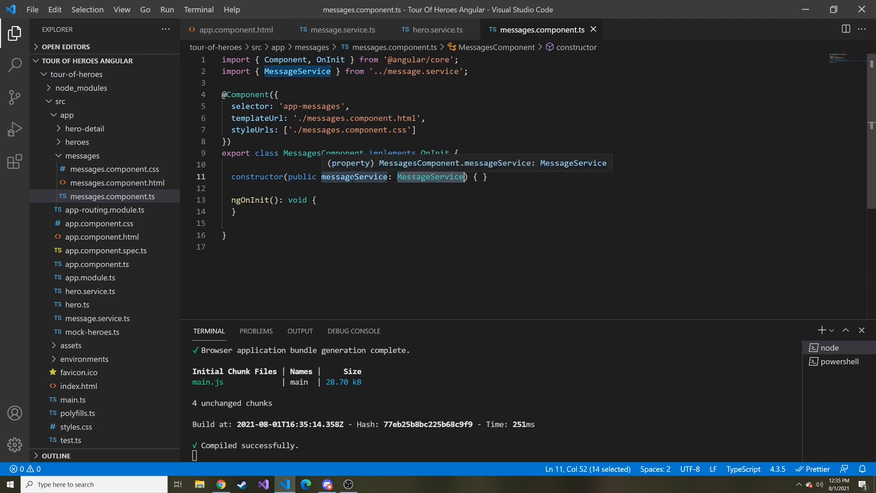
mouse_move(96, 318)
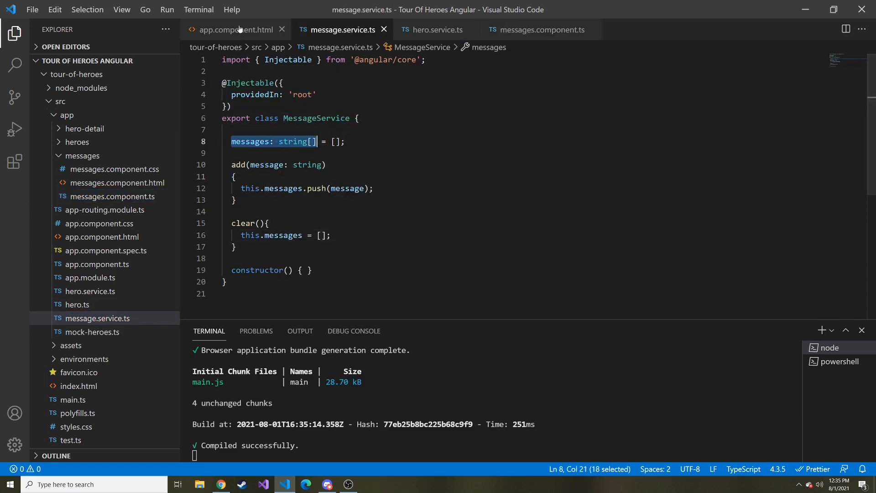
click(117, 183)
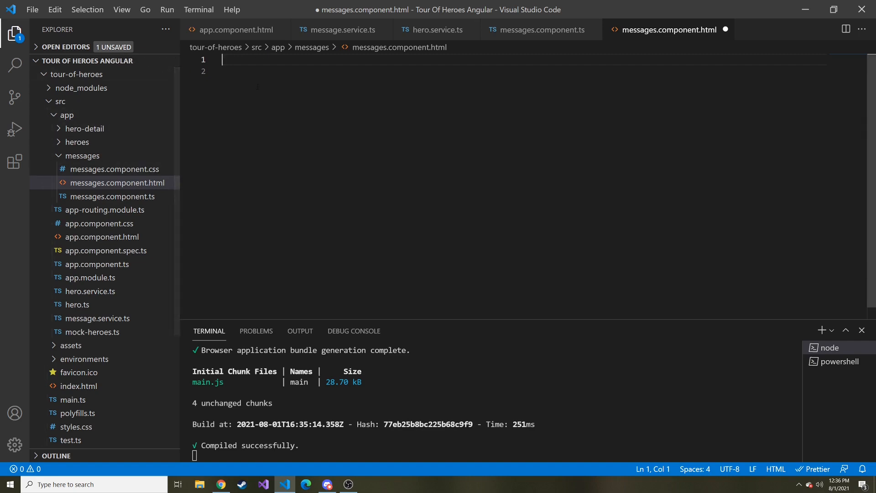
mouse_move(120, 132)
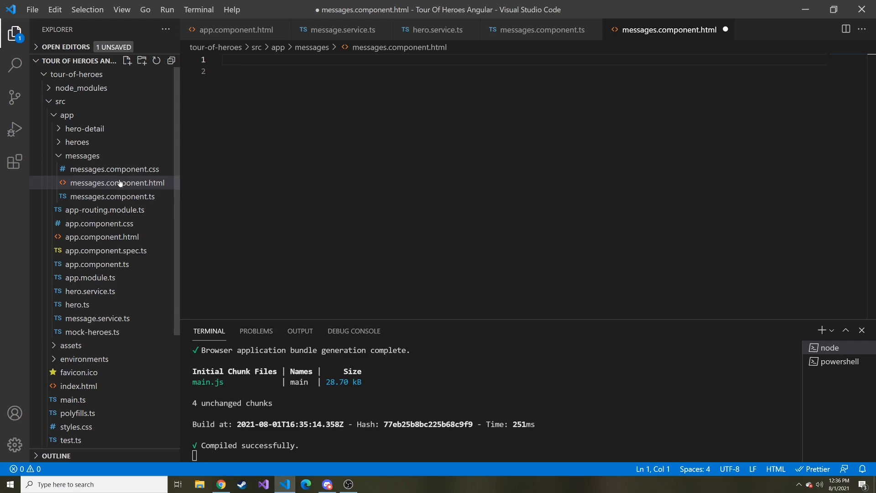
Copy the docs' messages template snippet and paste it into messages.component.html
click(221, 484)
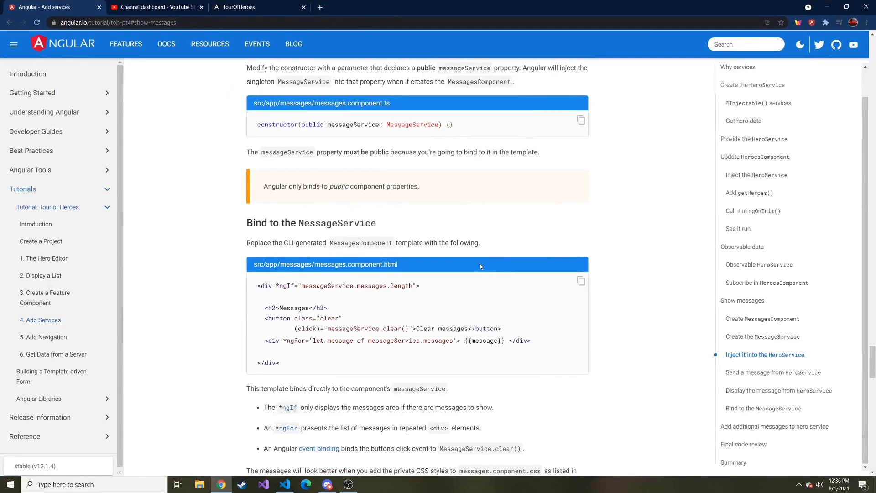
mouse_move(581, 281)
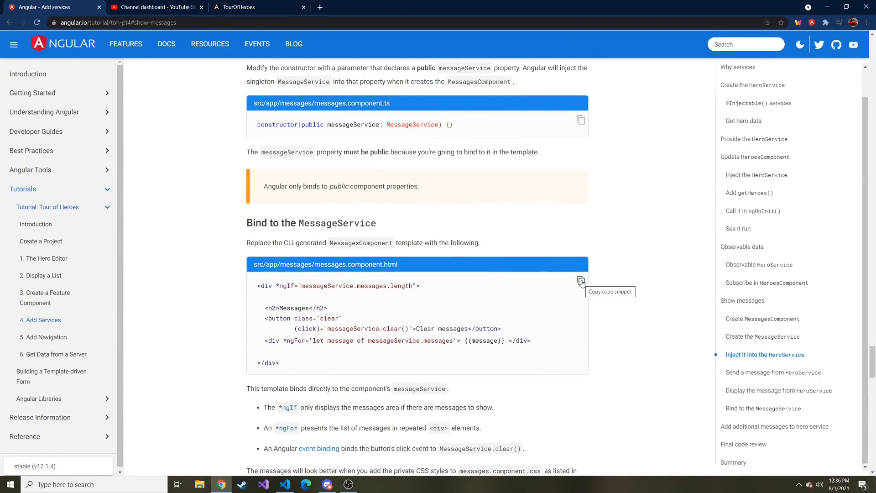
click(581, 281)
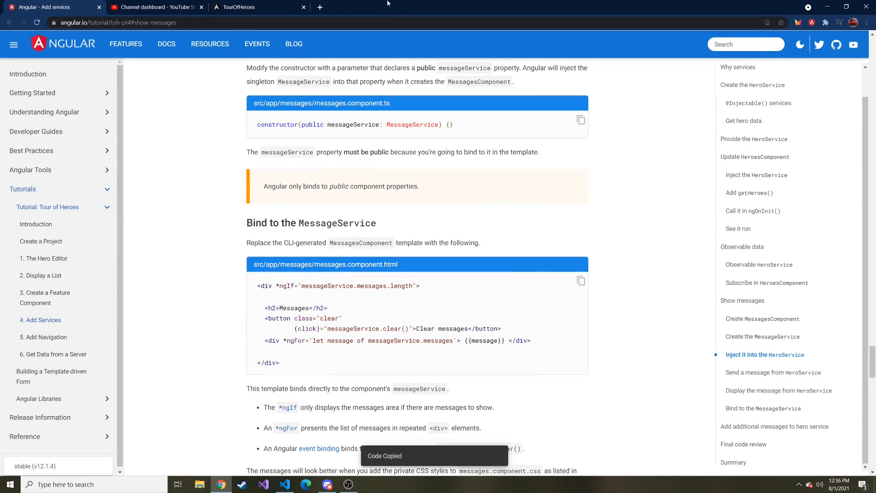
click(284, 484)
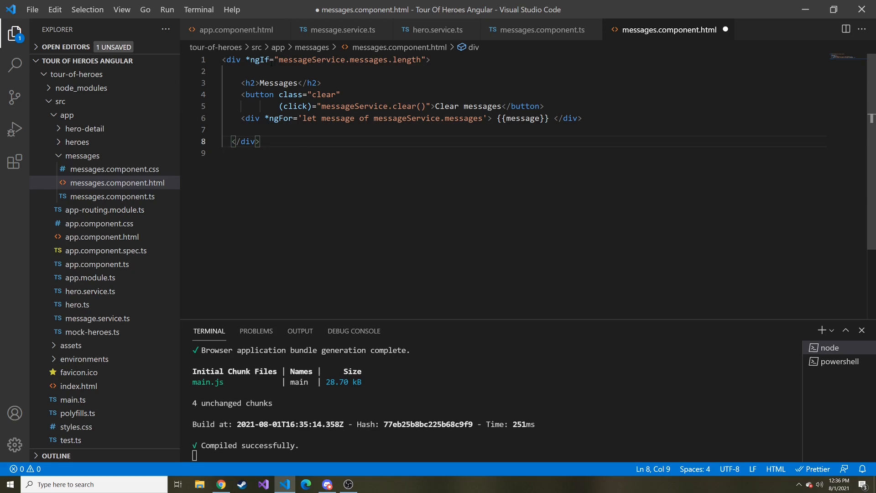
double_click(372, 59)
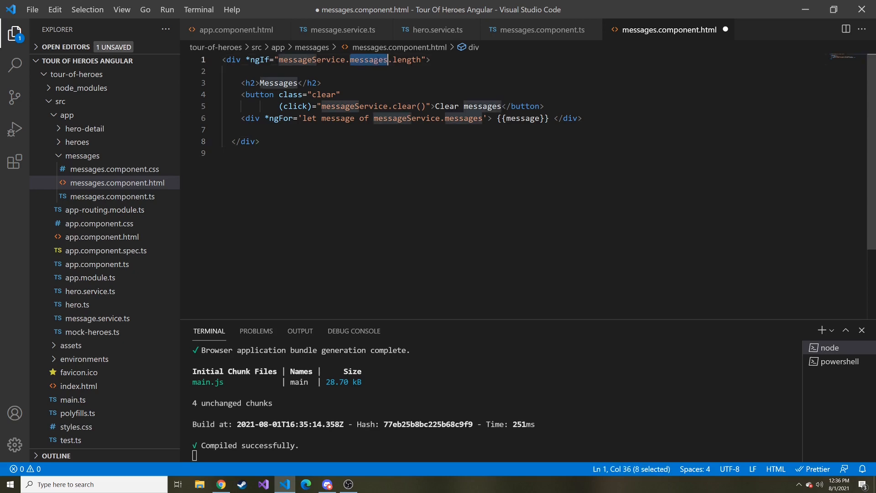
double_click(406, 60)
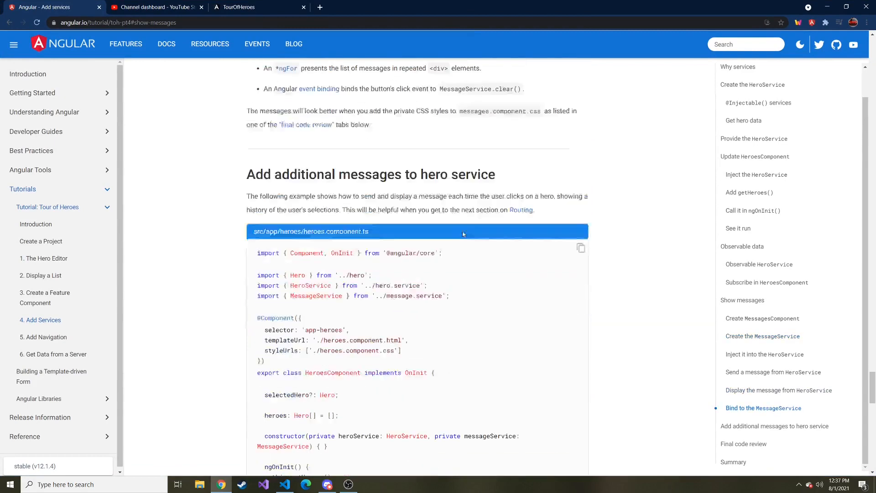
Copy the messages.component.css styles from the docs' final code review into the project stylesheet
scroll(down, 3)
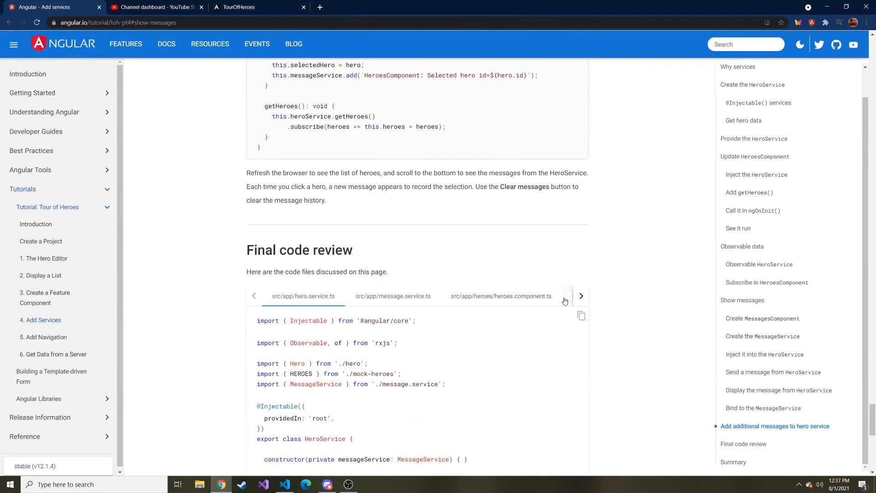
click(581, 295)
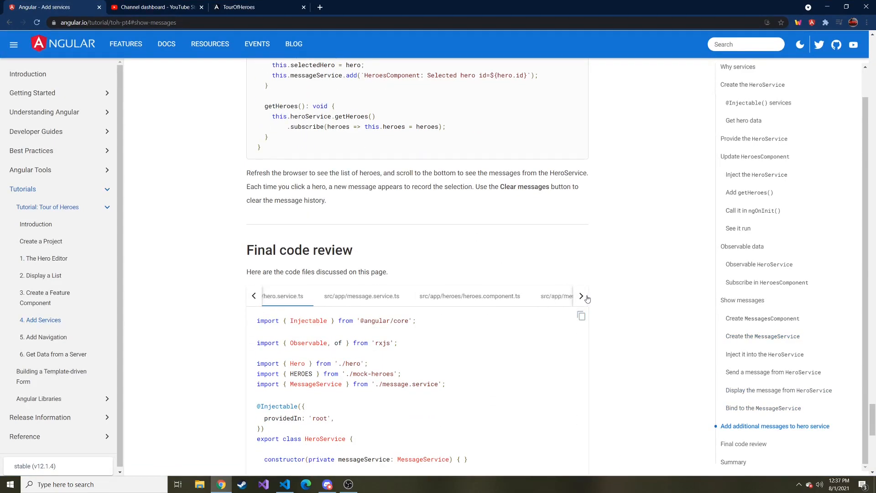
click(581, 296)
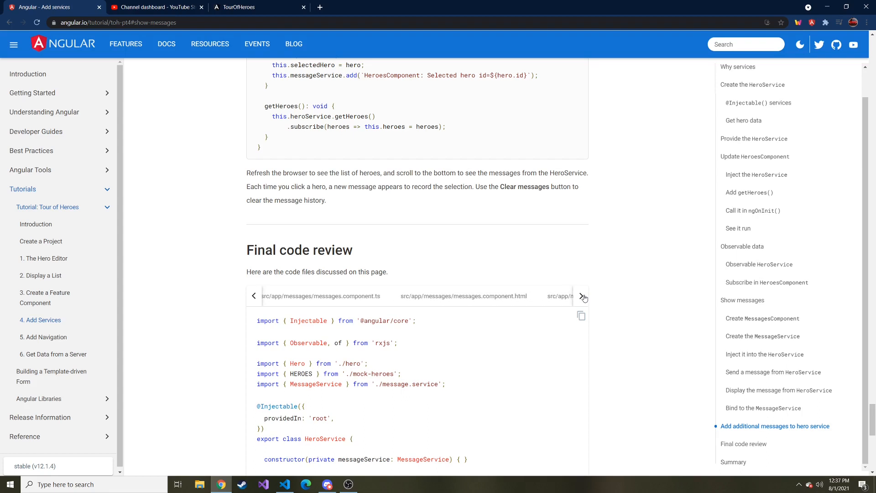
click(581, 296)
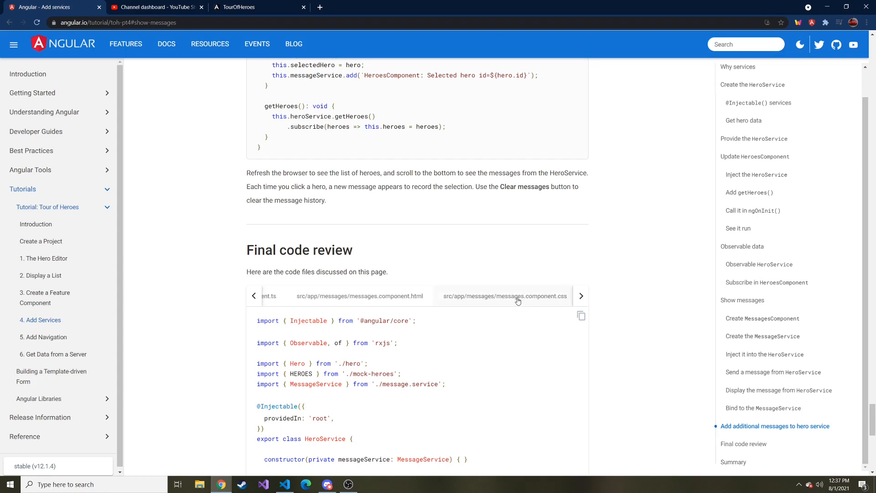
click(518, 296)
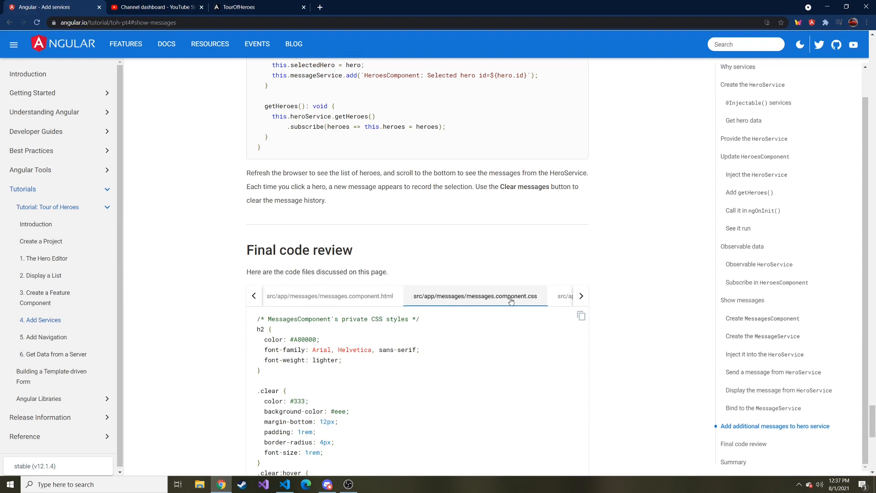
click(581, 316)
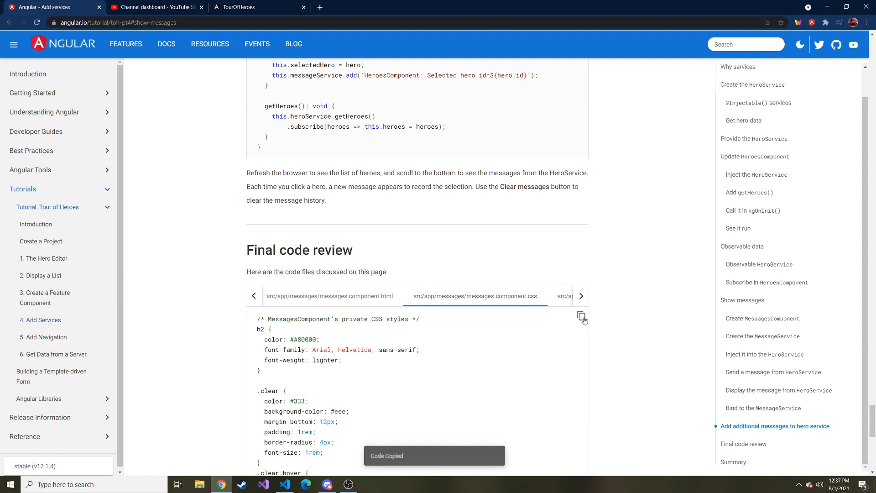
click(284, 484)
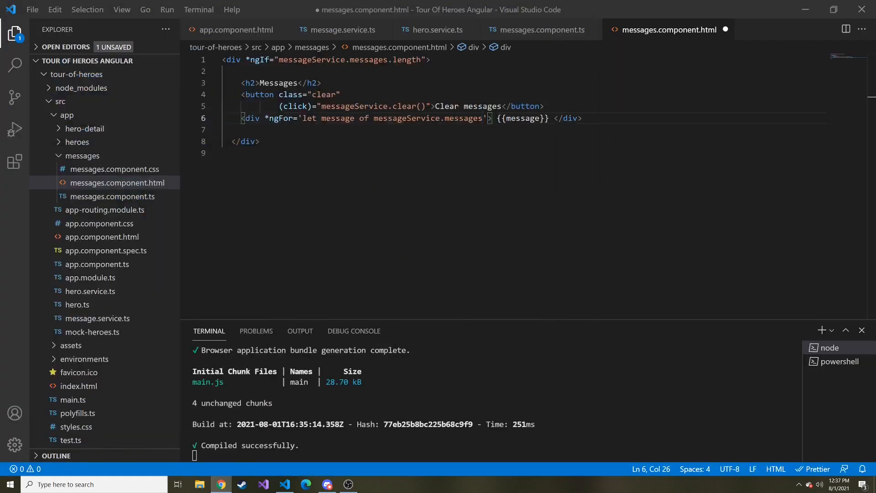
click(115, 168)
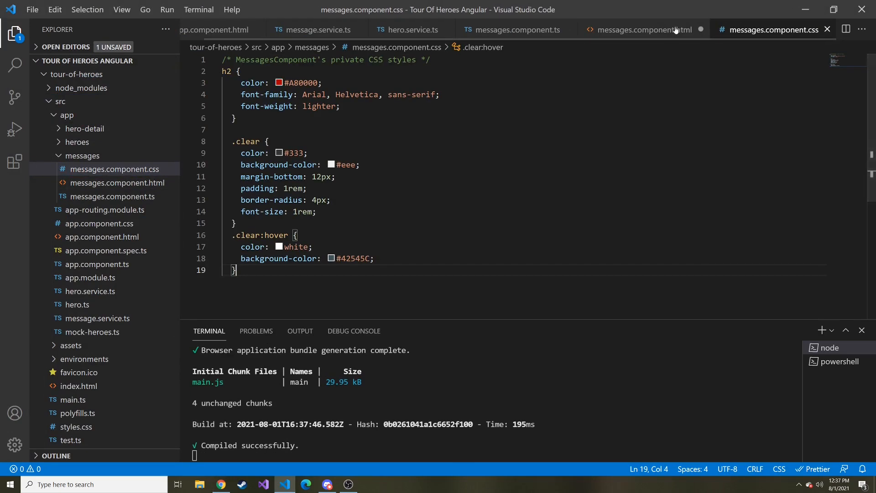
click(648, 29)
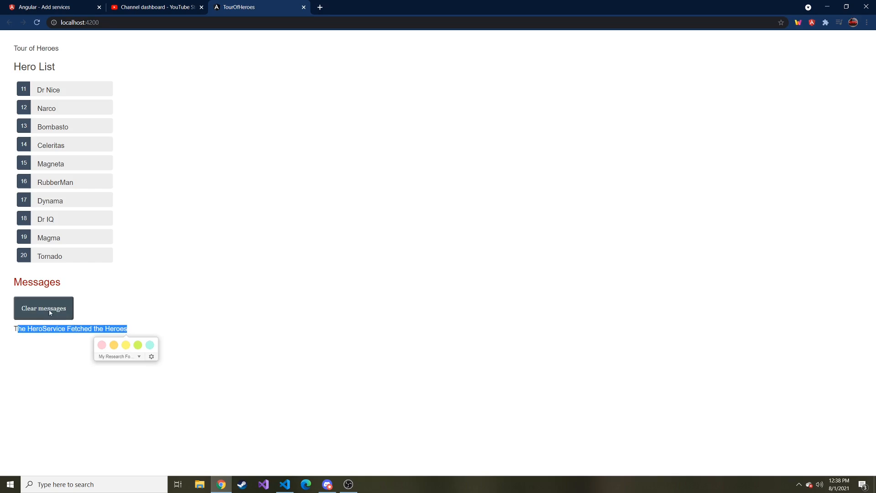
Clear the logged messages in the Tour of Heroes Messages panel
click(43, 307)
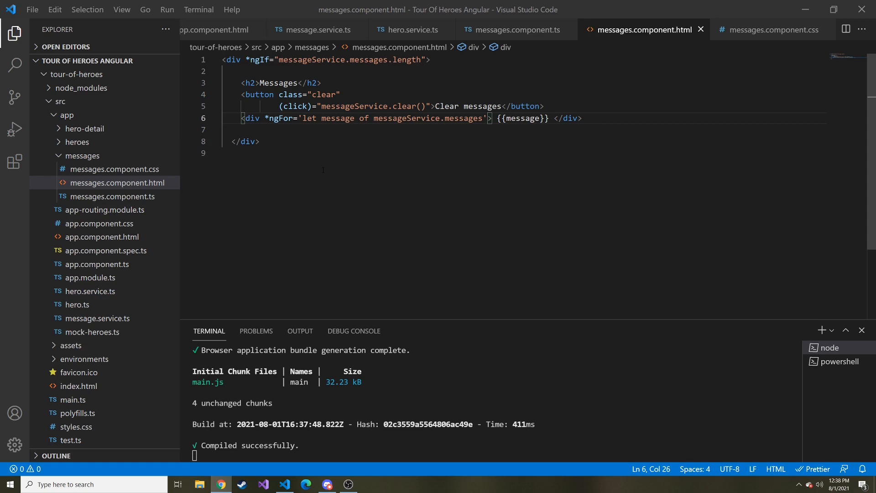
Collapse the messages folder and open heroes/heroes.component.ts in the Explorer
click(83, 155)
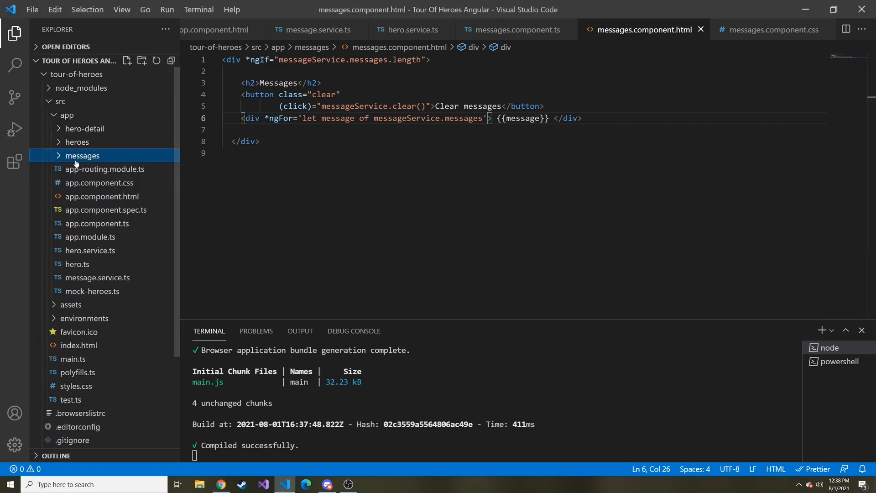
mouse_move(162, 200)
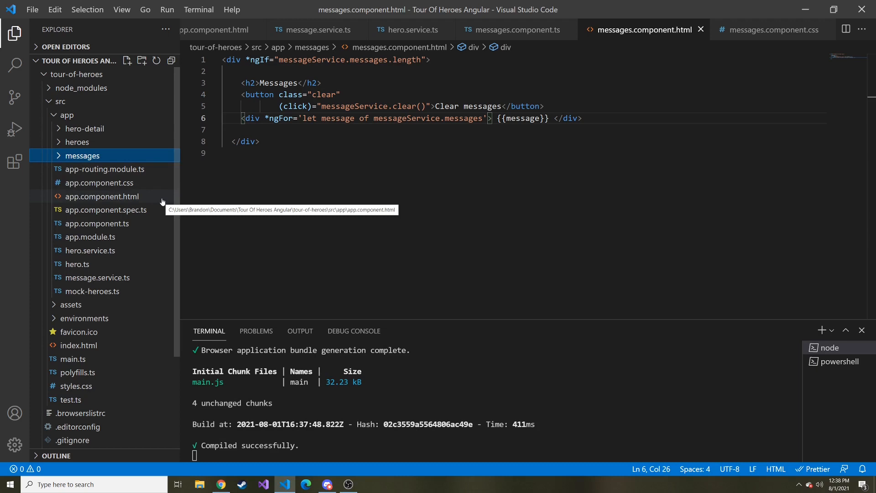
mouse_move(58, 142)
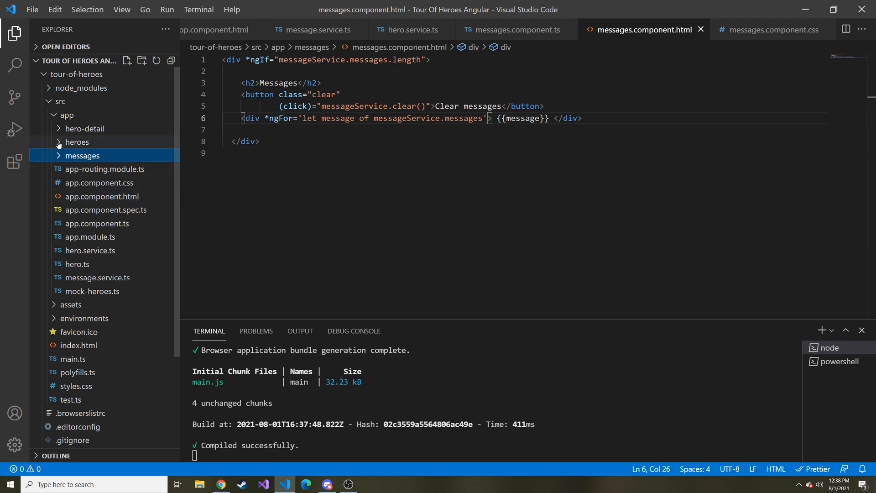
click(77, 142)
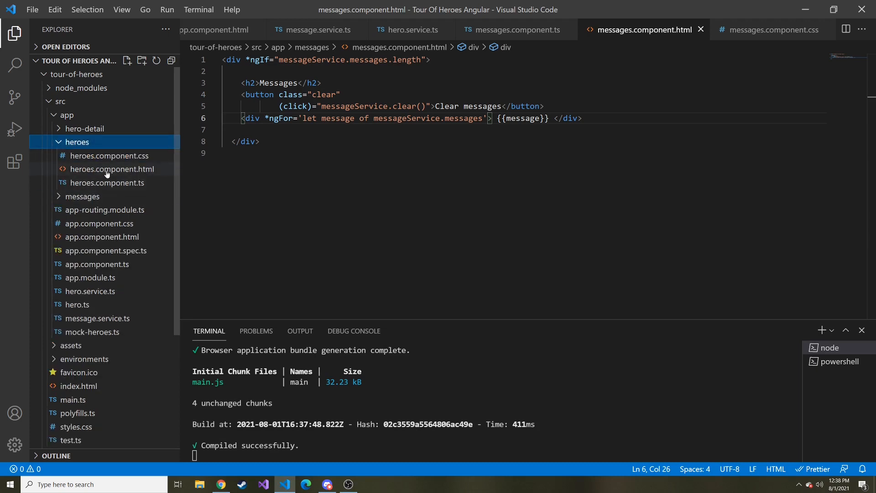
click(107, 182)
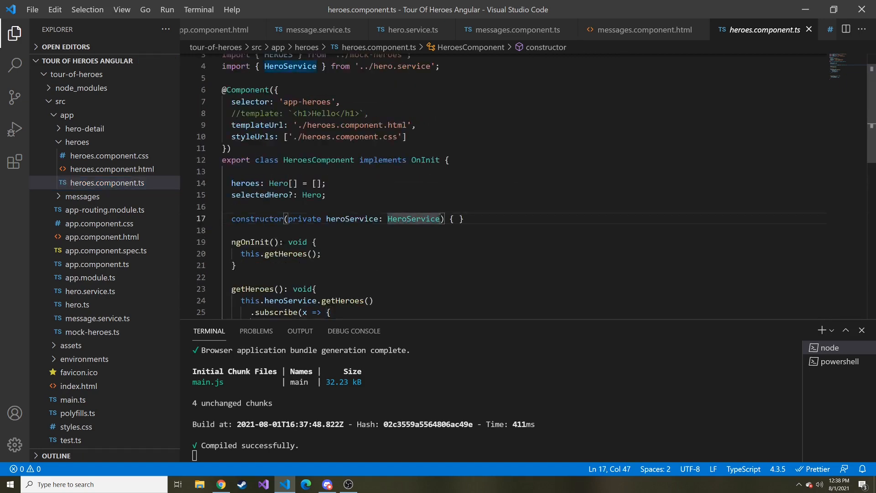
Add ', private messageService: MessageService' after heroService in the HeroesComponent constructor
text(, private)
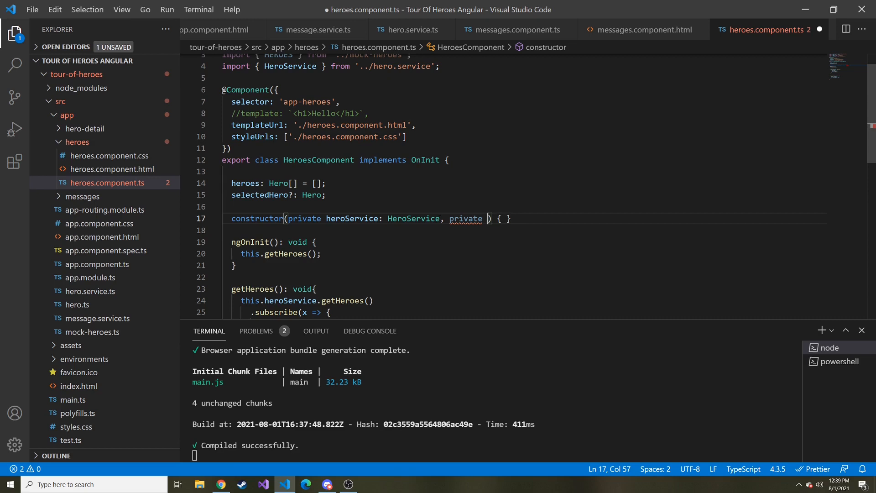
text(message)
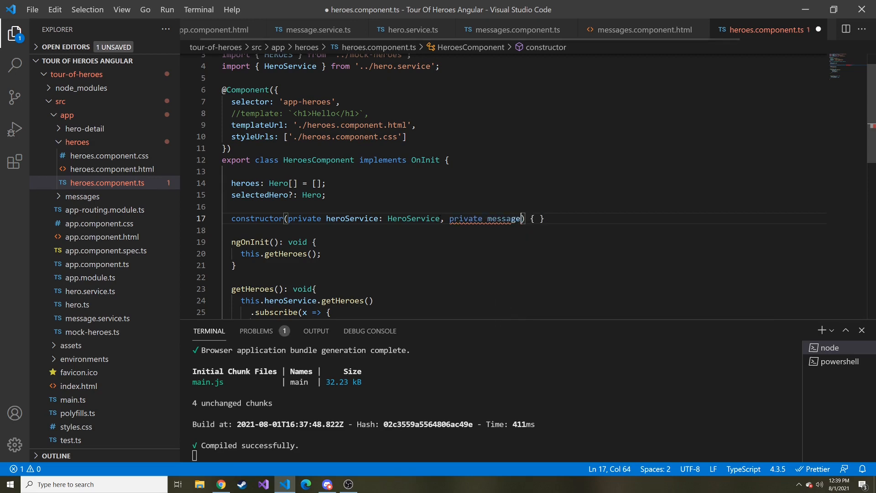
text(Service:)
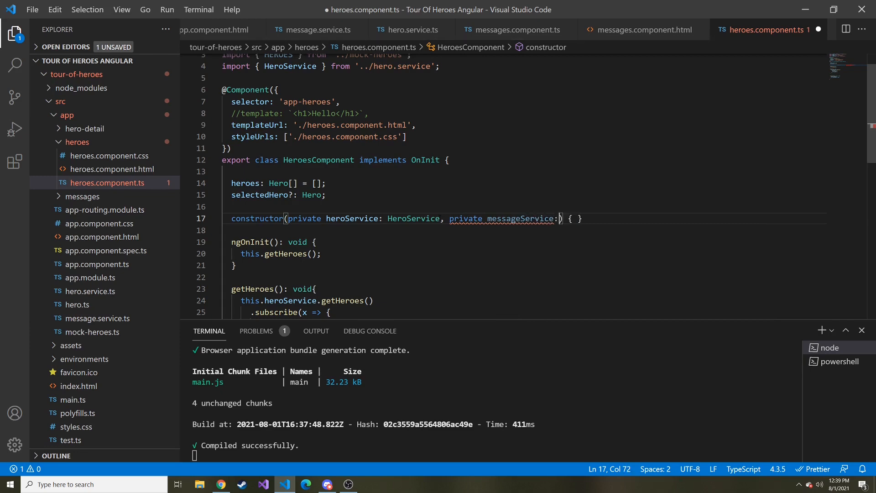
text(messagese)
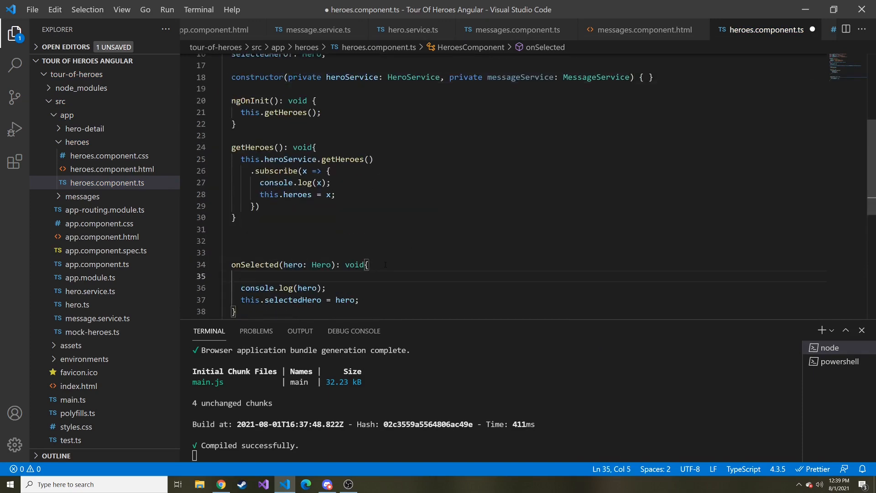
In onSelected, start this.messageService.add with the text 'You selected Hero with id of'
text(me)
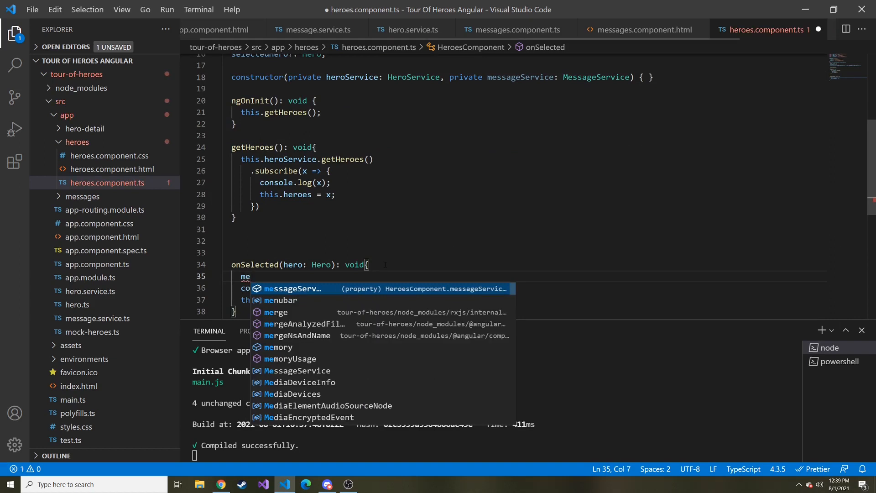
text(this.messageService.ad)
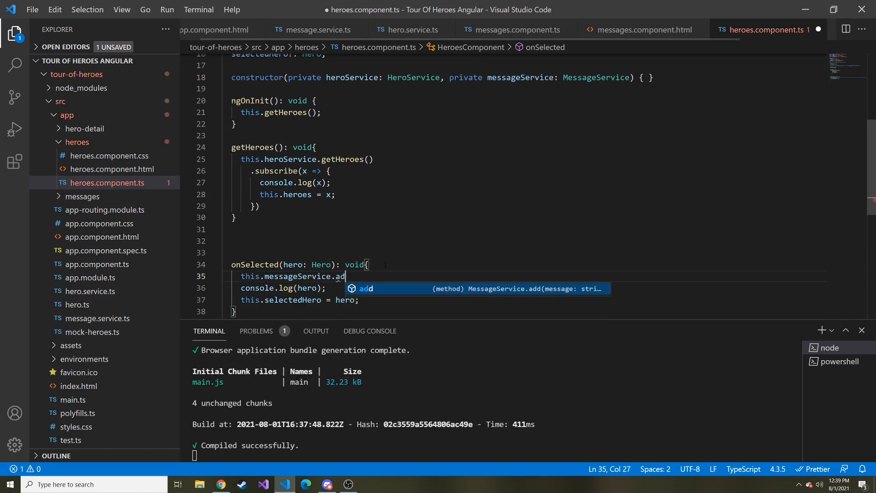
key(Tab)
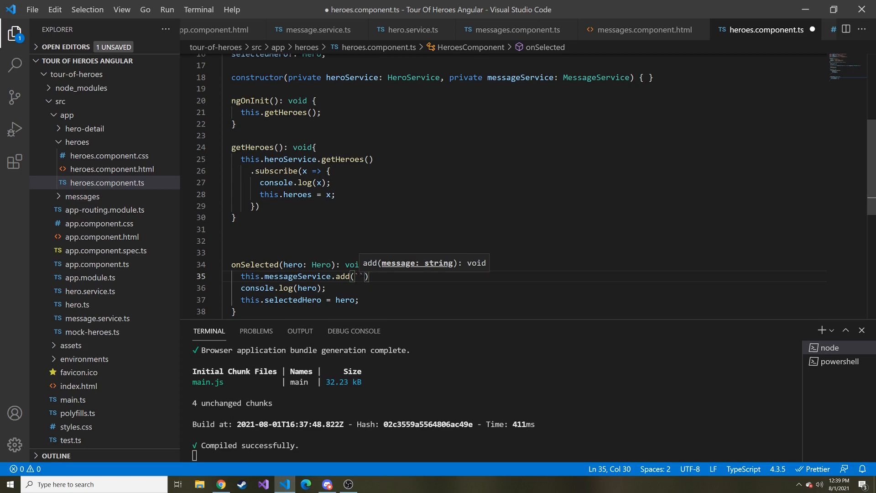
text(You)
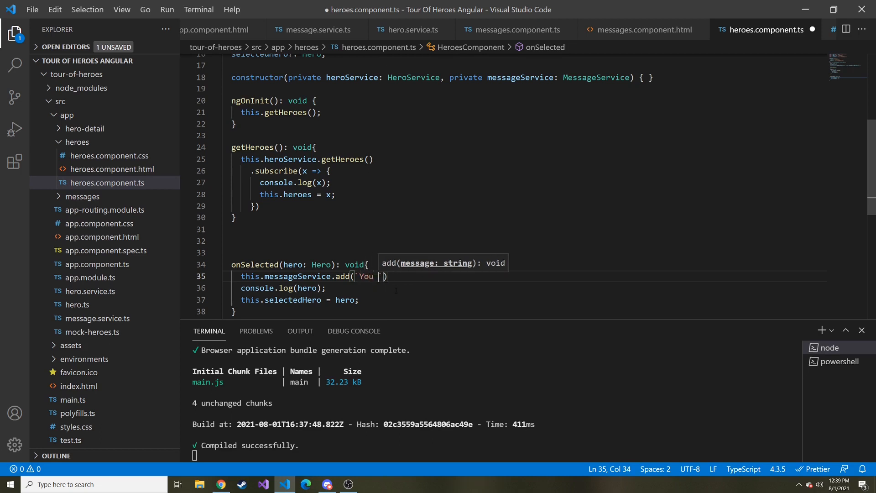
text(selected H)
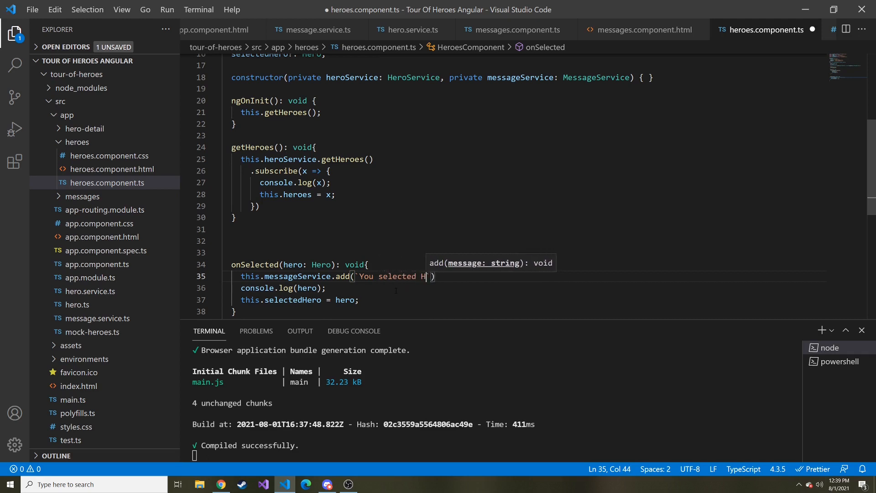
text(ero with)
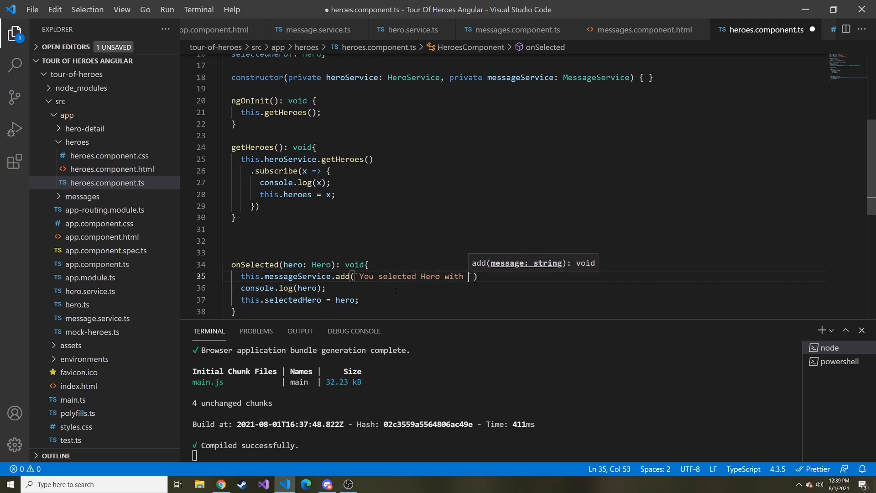
text(id of)
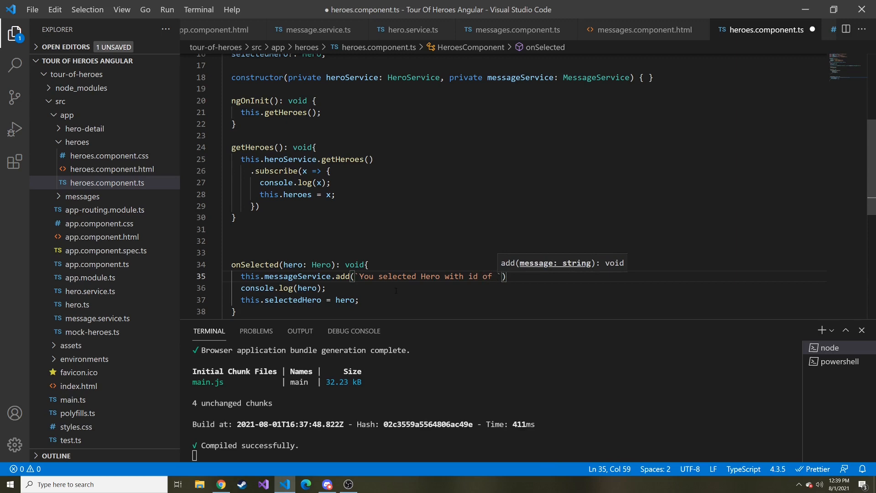
Interpolate ${hero.id} and ${hero.name} into the selection message
text(${})
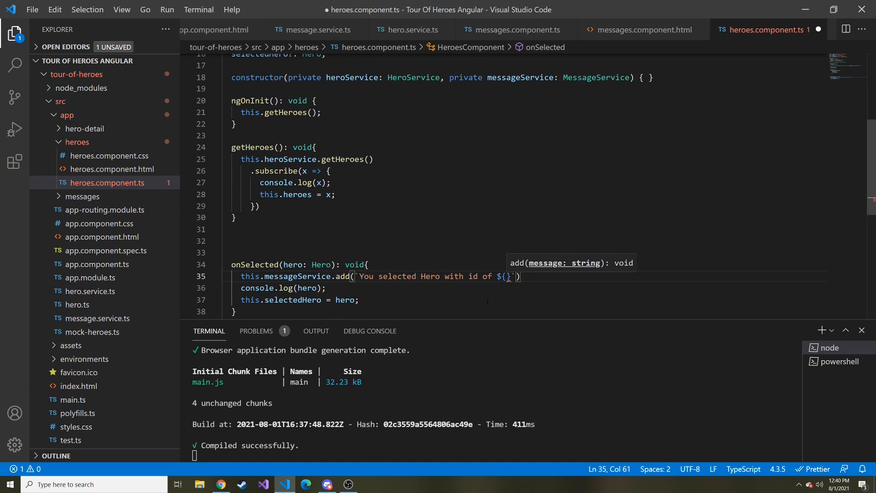
text(hero.)
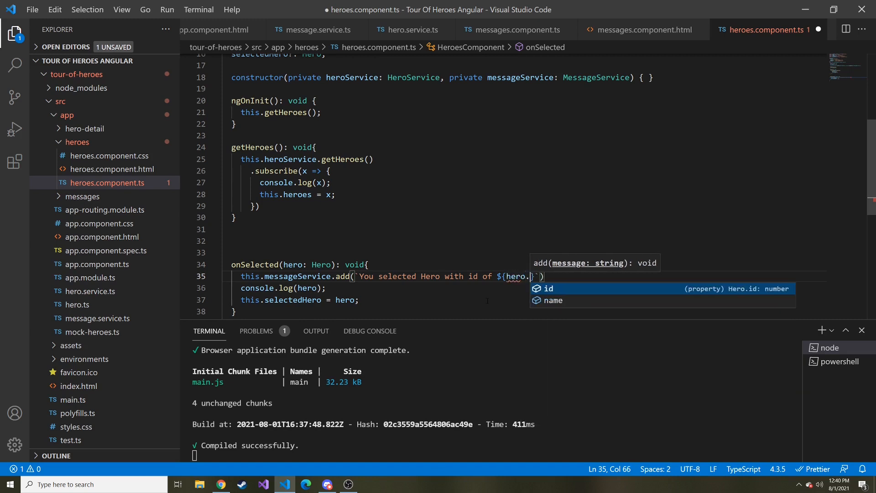
text(id)
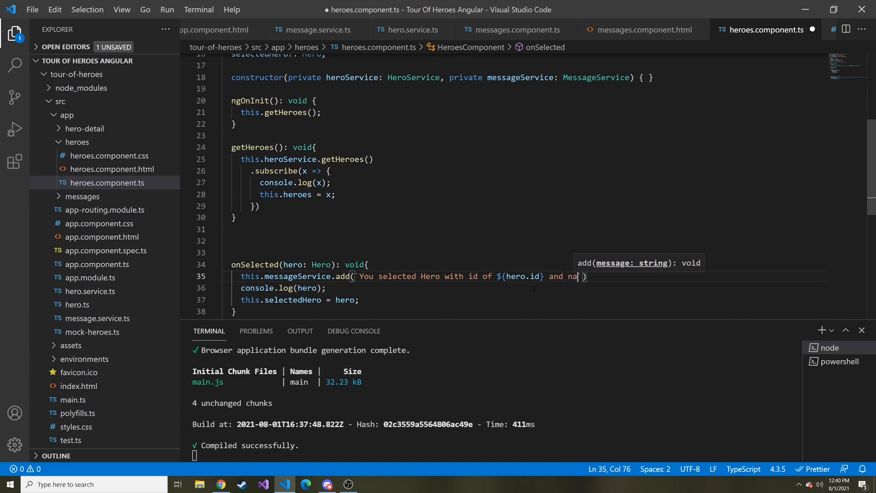
text(me ${her.)
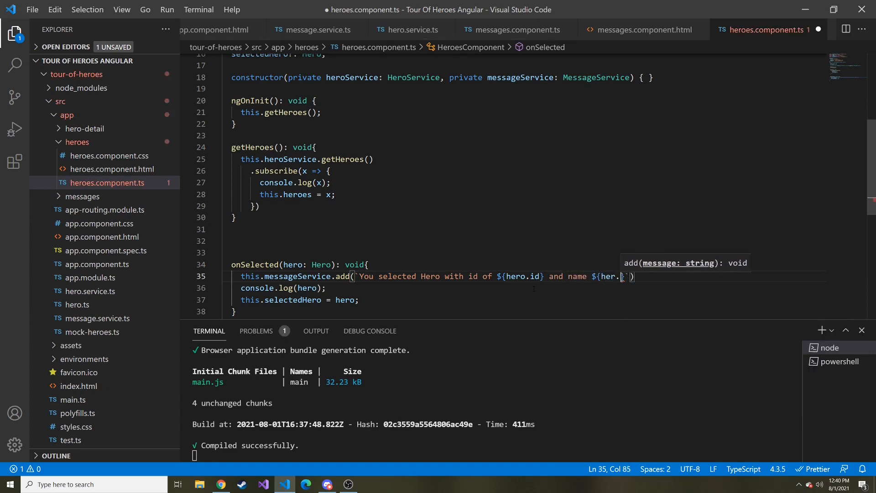
text(na)
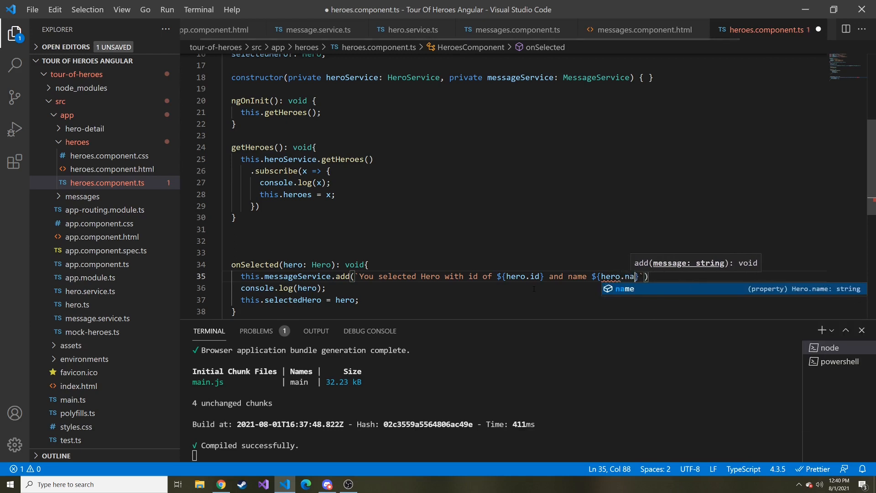
key(Tab)
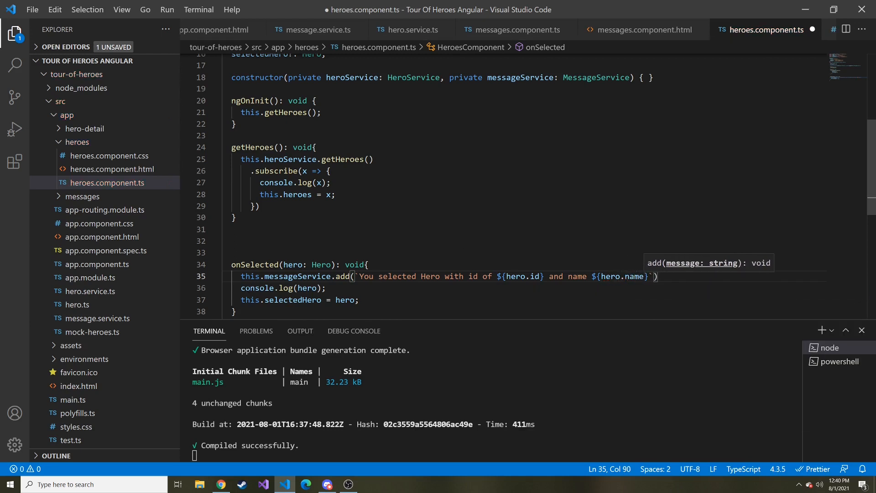
triple_click(283, 288)
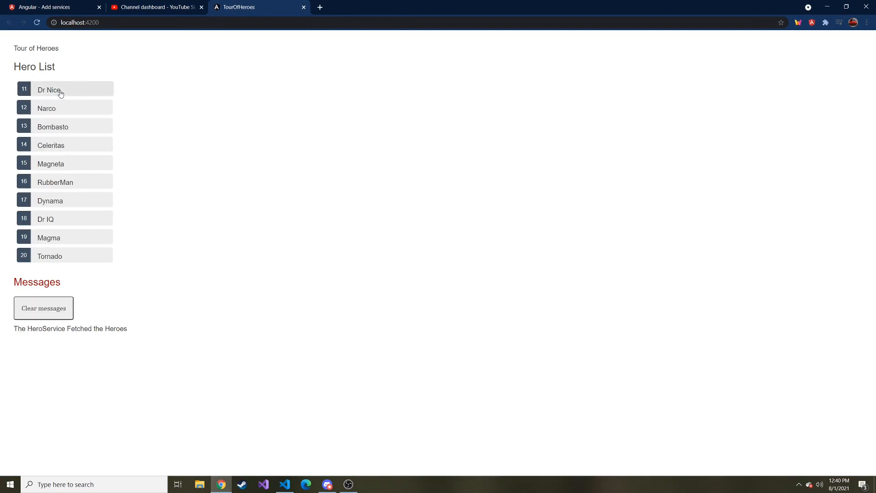
Select Celeritas, Tornado, RubberMan and Magneta to log their selection messages
click(51, 145)
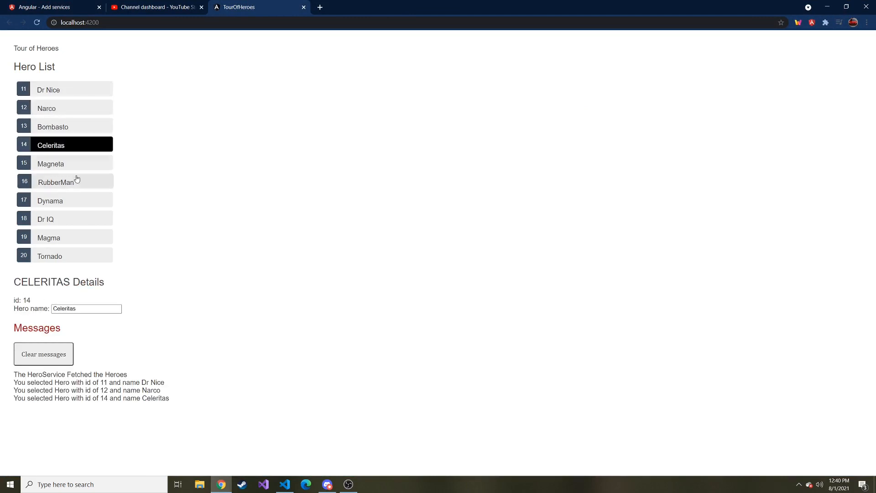
click(49, 256)
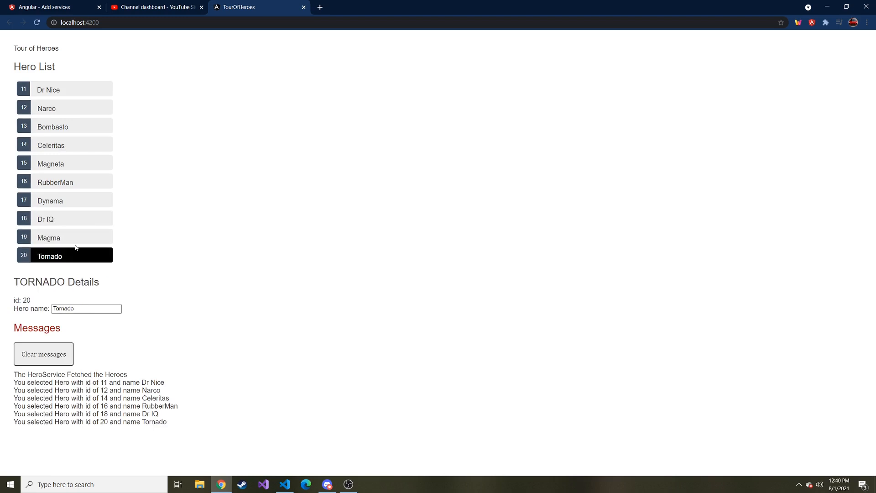
click(56, 182)
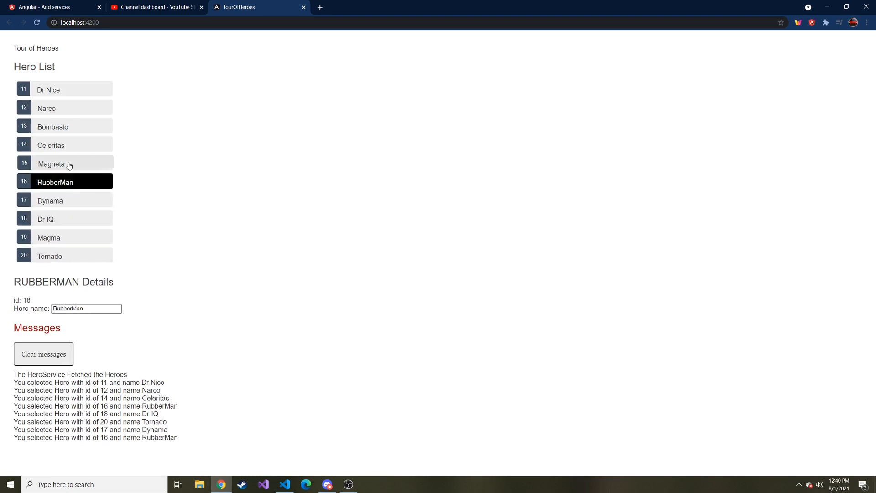
click(51, 163)
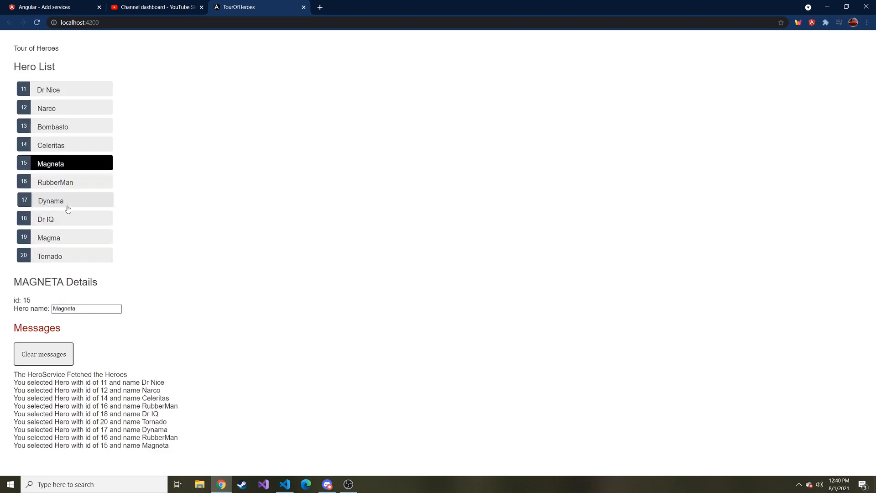
mouse_move(100, 210)
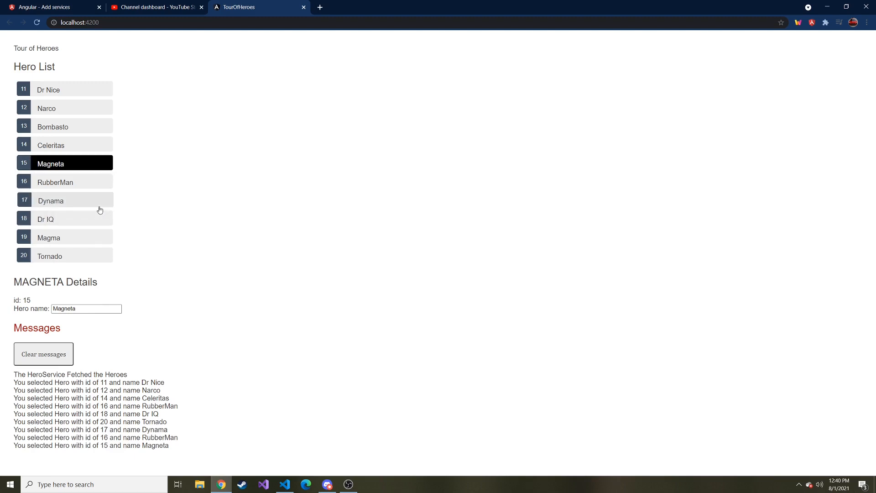
mouse_move(92, 204)
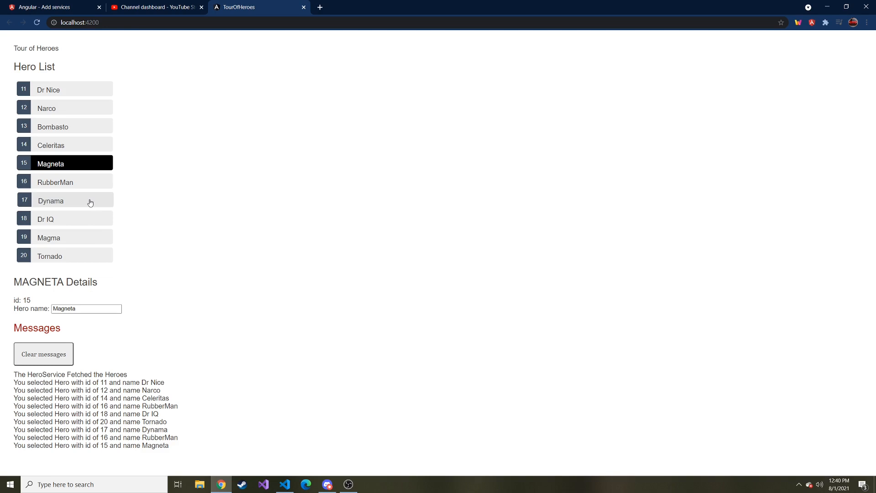
mouse_move(448, 60)
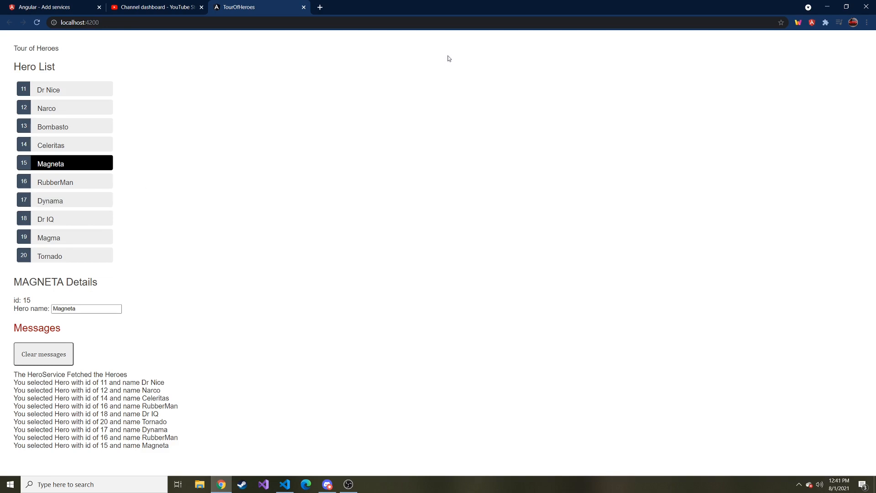
mouse_move(445, 56)
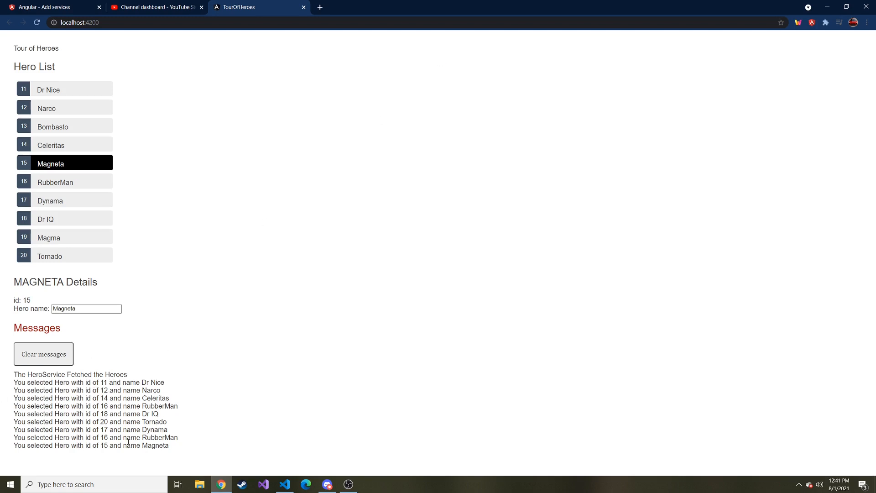
mouse_move(426, 99)
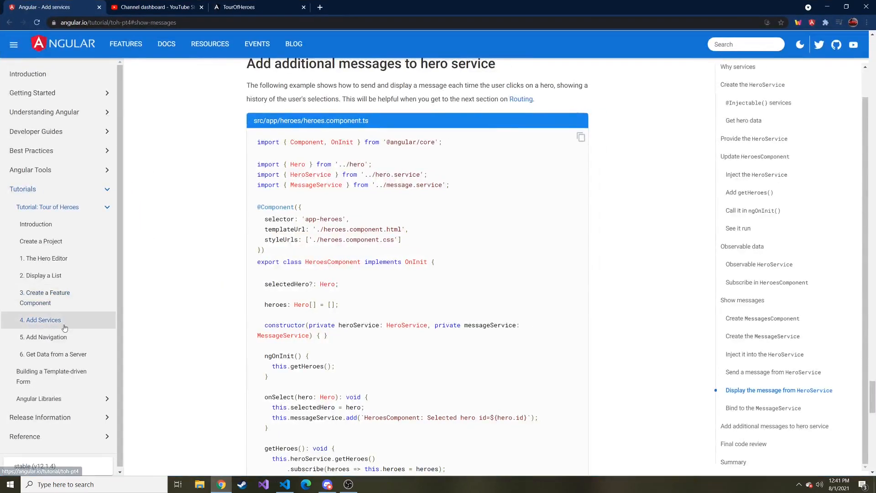
Visit 'Add additional messages to hero service', then open the '5. Add Navigation' chapter
click(774, 426)
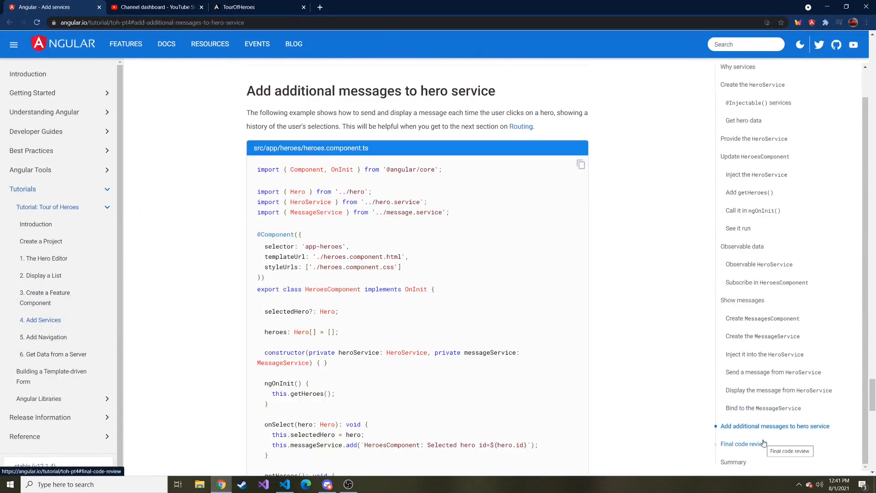
mouse_move(711, 420)
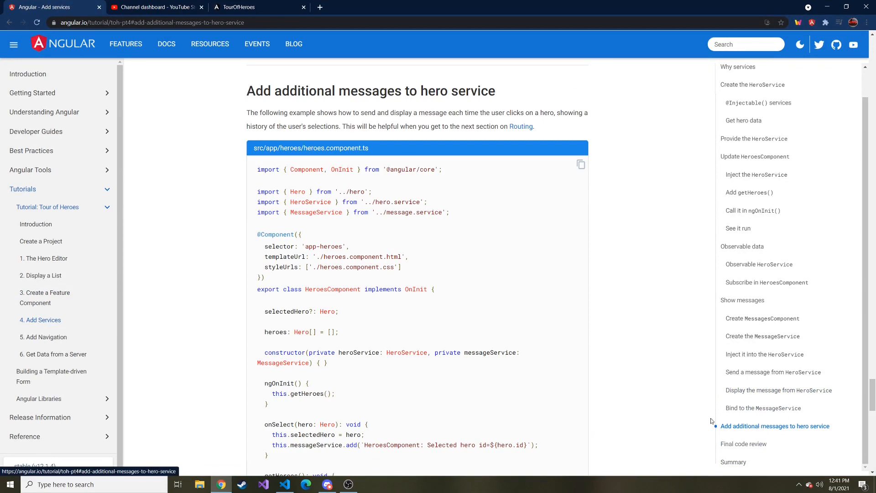
click(43, 337)
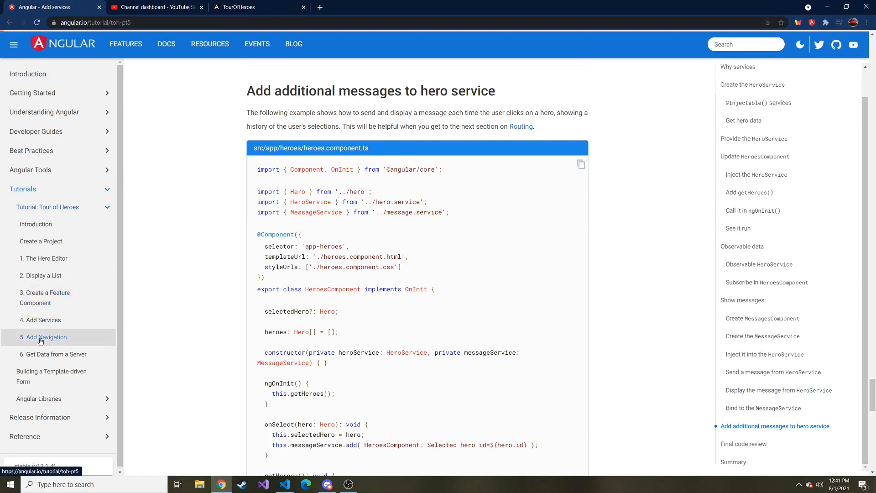
click(45, 336)
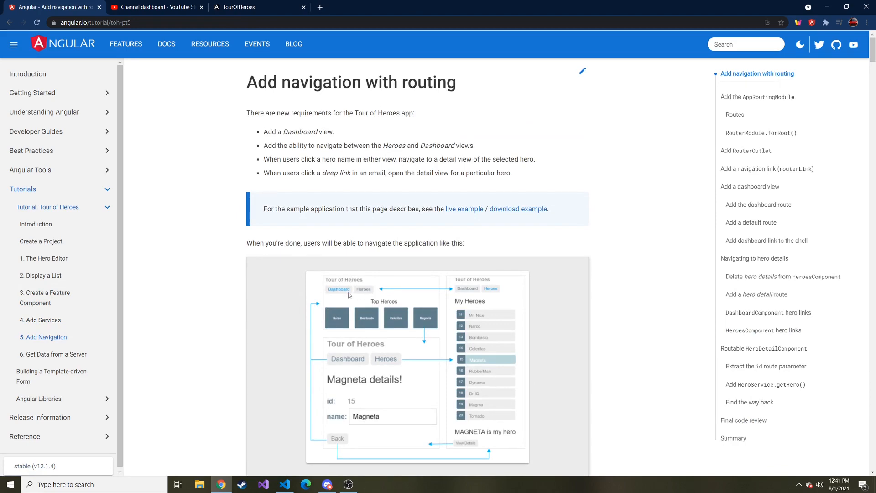
scroll(down, 3)
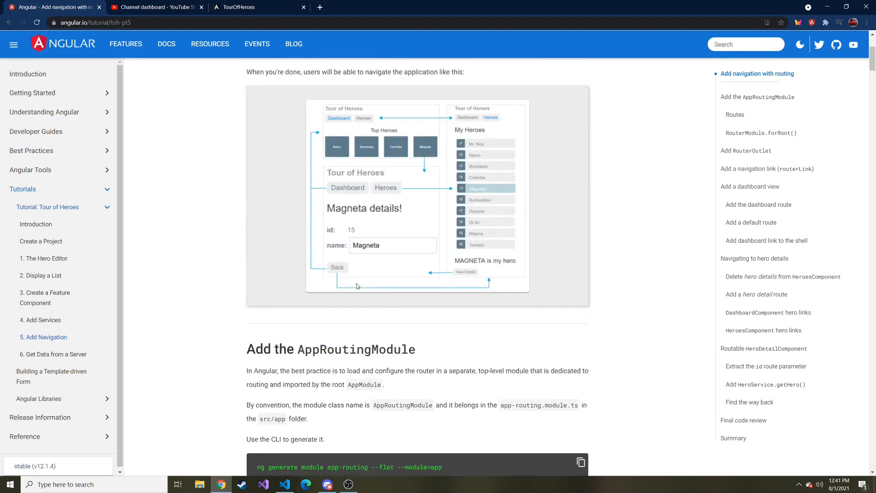